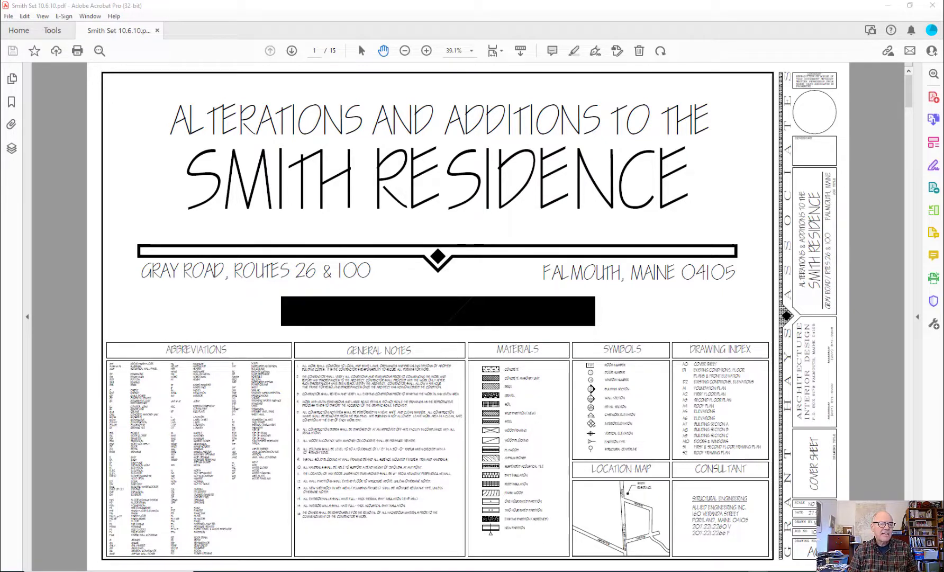
pyautogui.moveTo(934, 324)
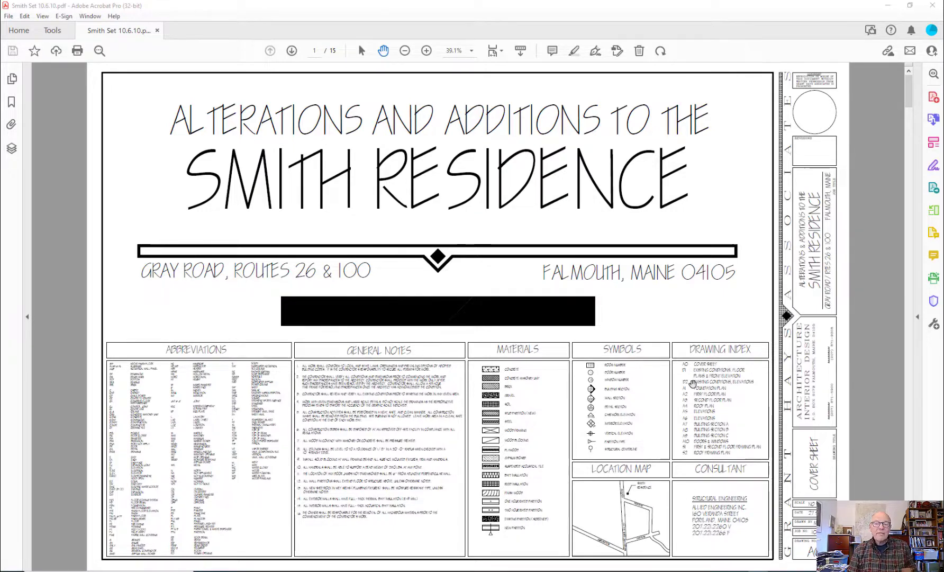
pyautogui.moveTo(656, 314)
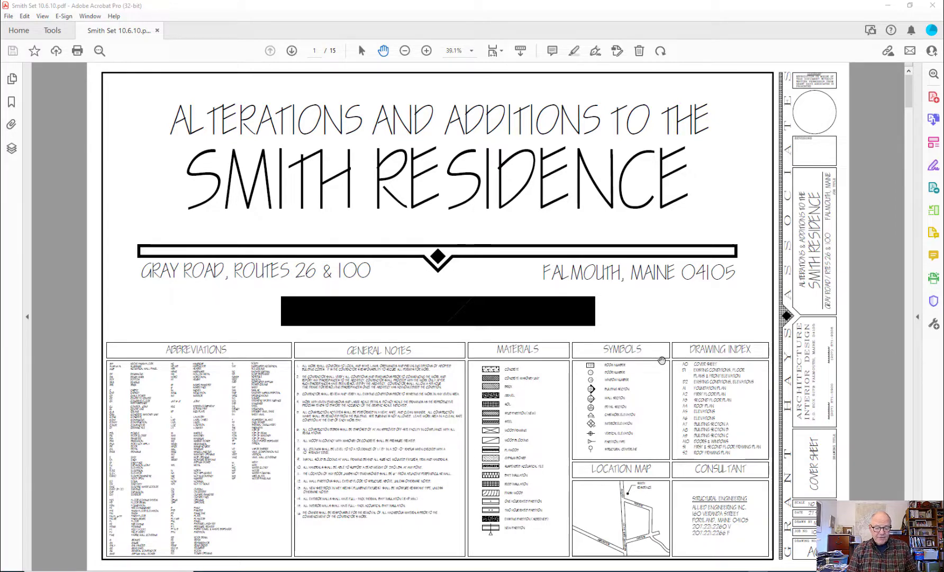
# Step: Page down to page 4, inspect the foundation piers, then fit the sheet at 39.1%
pyautogui.click(292, 51)
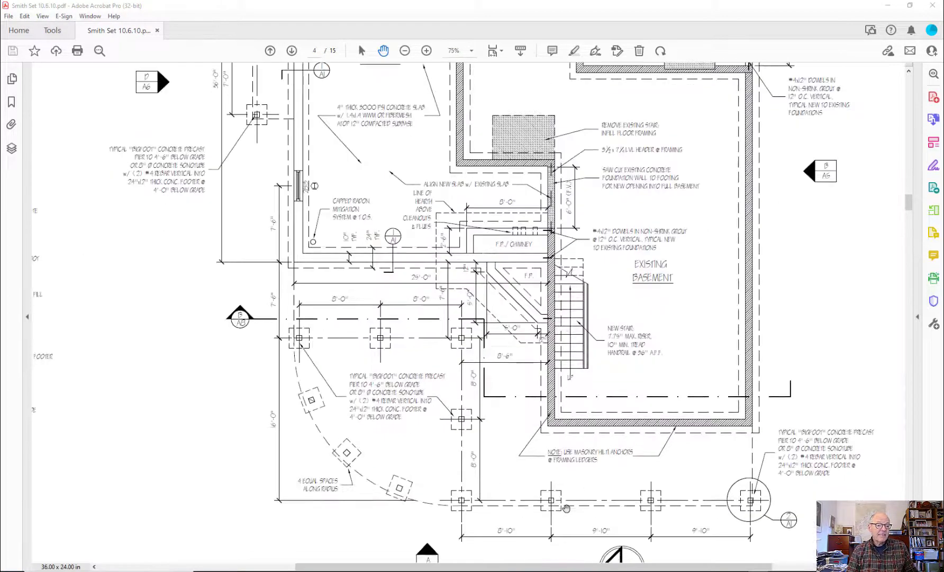
pyautogui.scroll(-3)
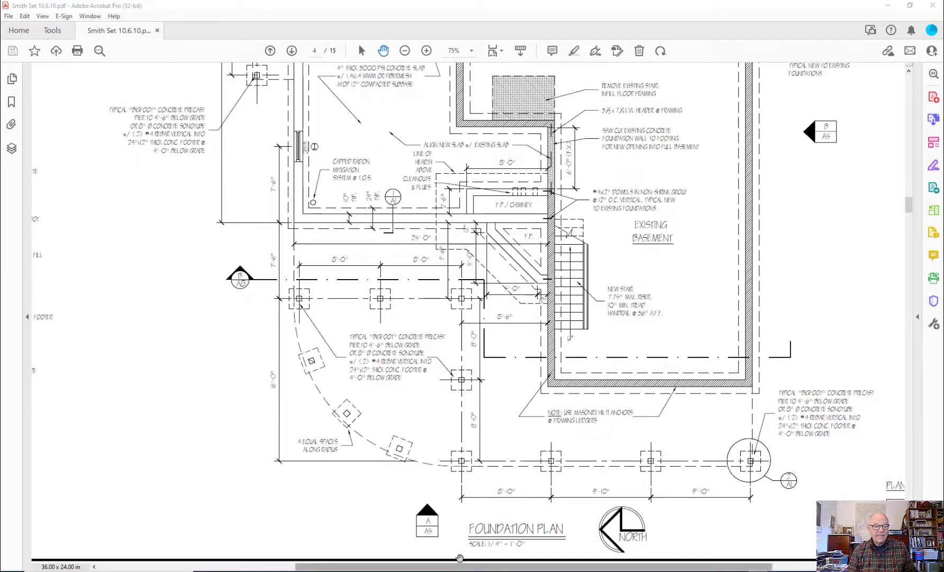
pyautogui.click(426, 51)
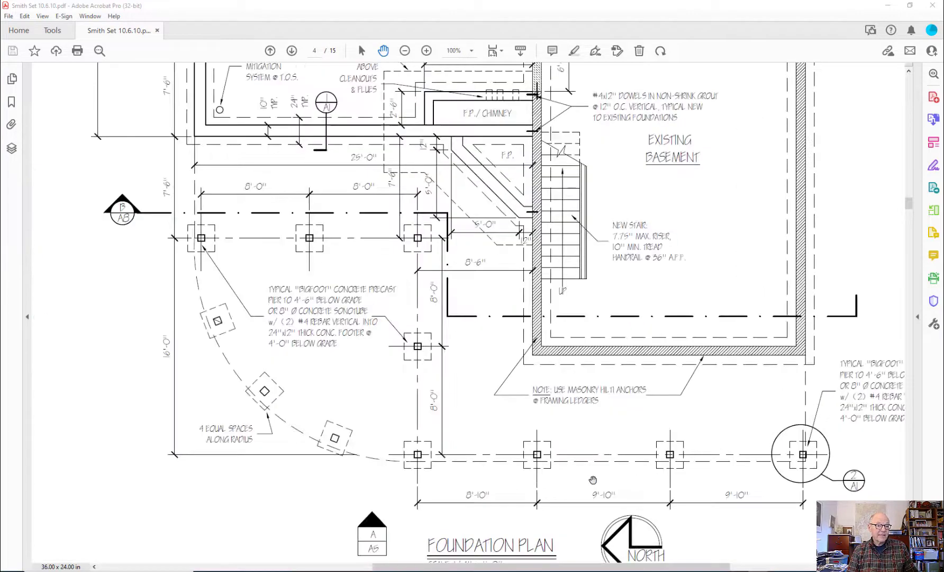
pyautogui.click(405, 51)
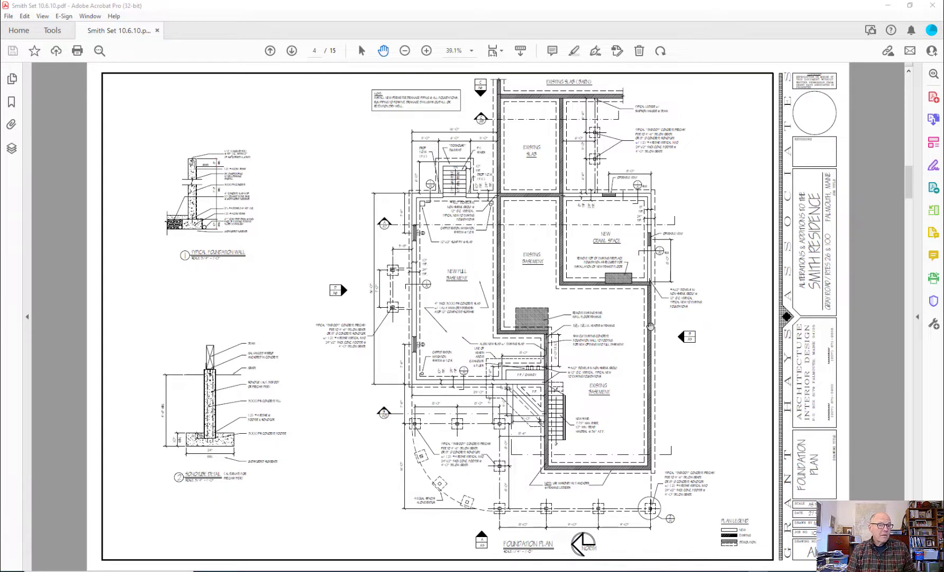
pyautogui.moveTo(717, 371)
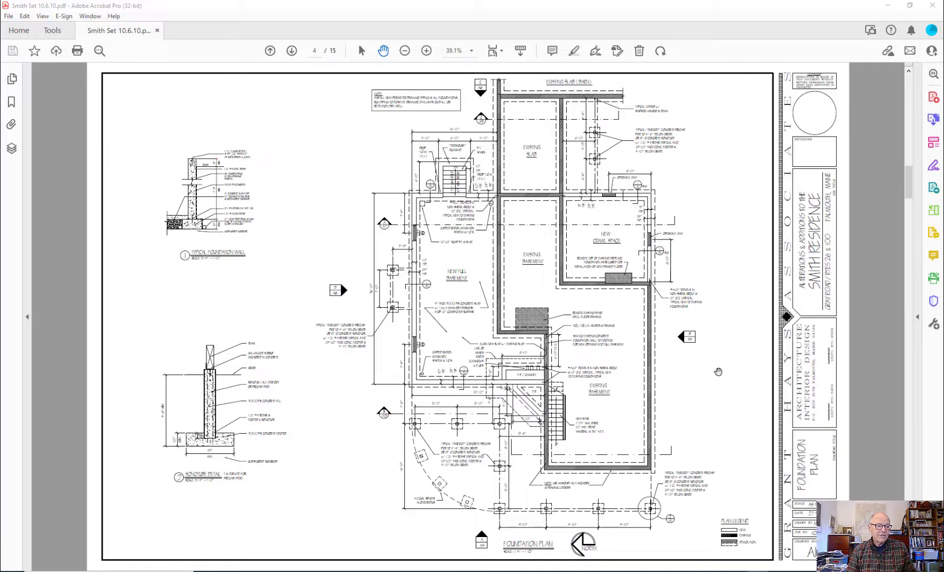
pyautogui.moveTo(692, 342)
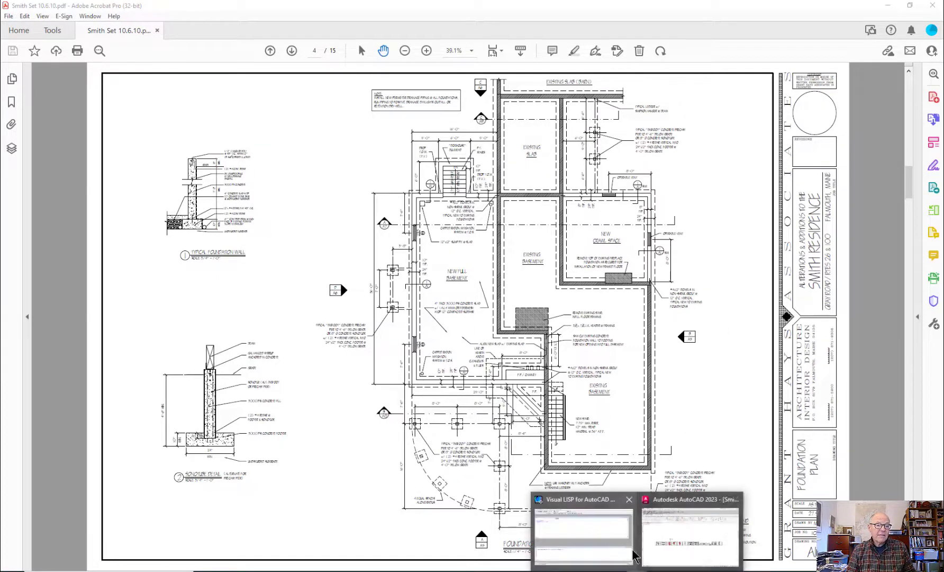
# Step: Measure the foundation plan's 6'-6" dimension with DIST in AutoCAD, confirming 6'-6"
pyautogui.click(688, 536)
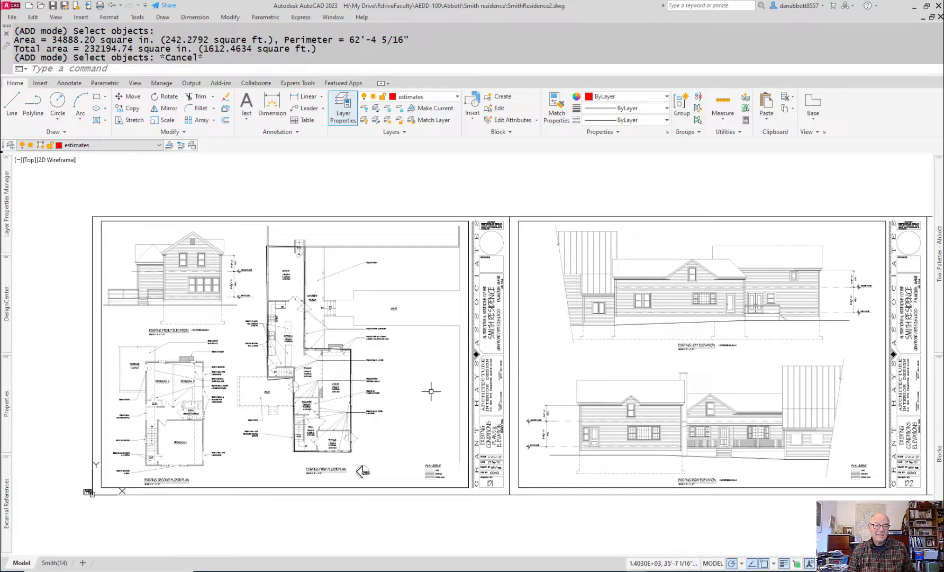
pyautogui.moveTo(783, 452)
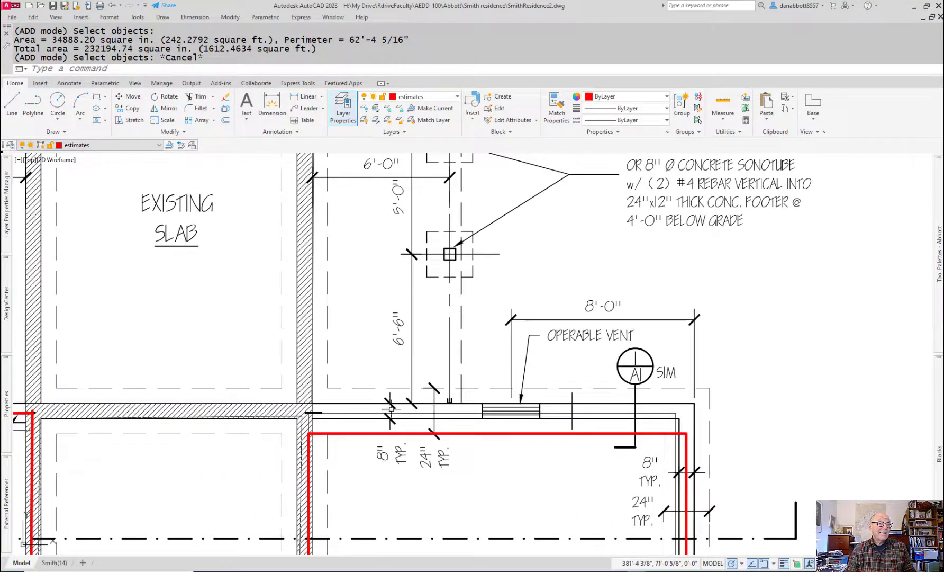
pyautogui.write('di')
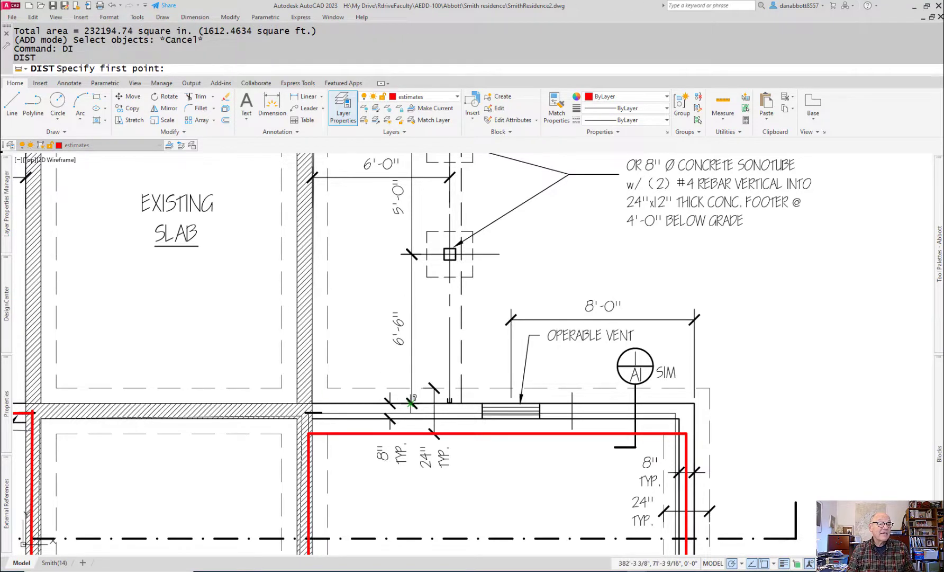
pyautogui.click(412, 254)
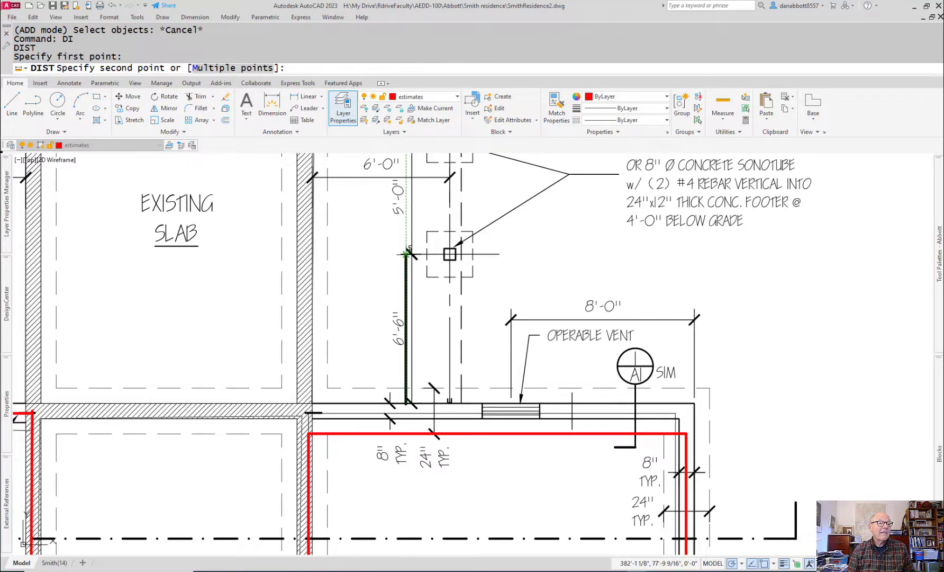
pyautogui.click(409, 253)
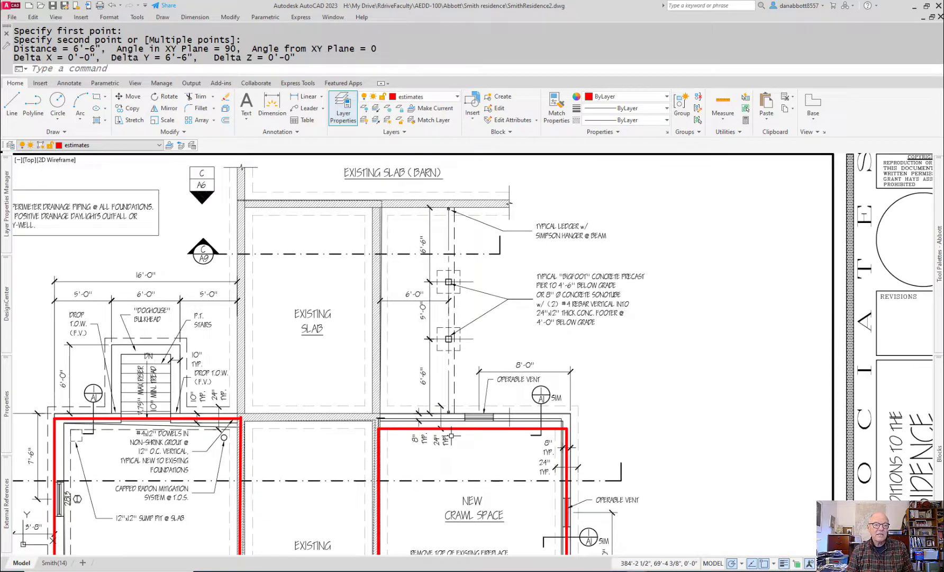
pyautogui.scroll(-3)
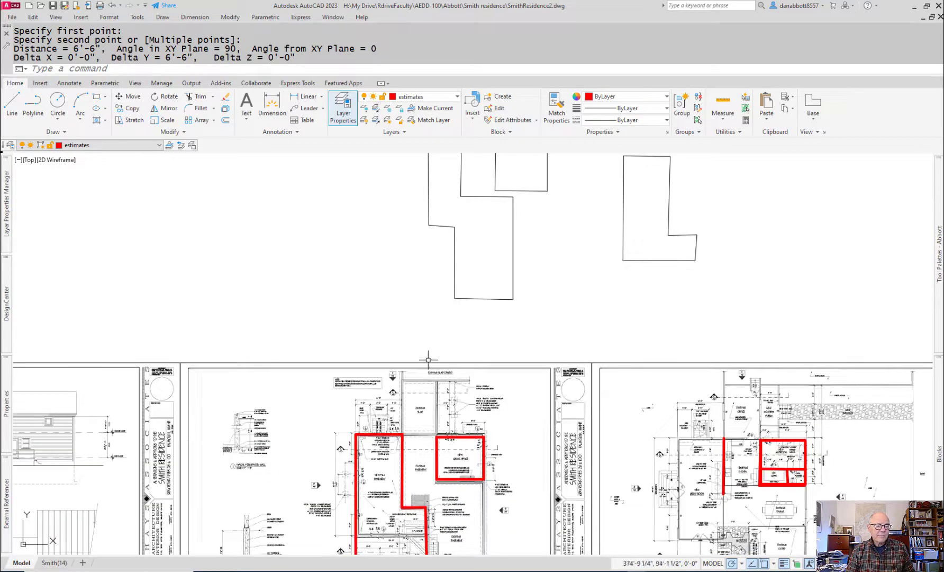
# Step: Create a new drawing from acad.dwt and set its length type to Architectural
pyautogui.write('new')
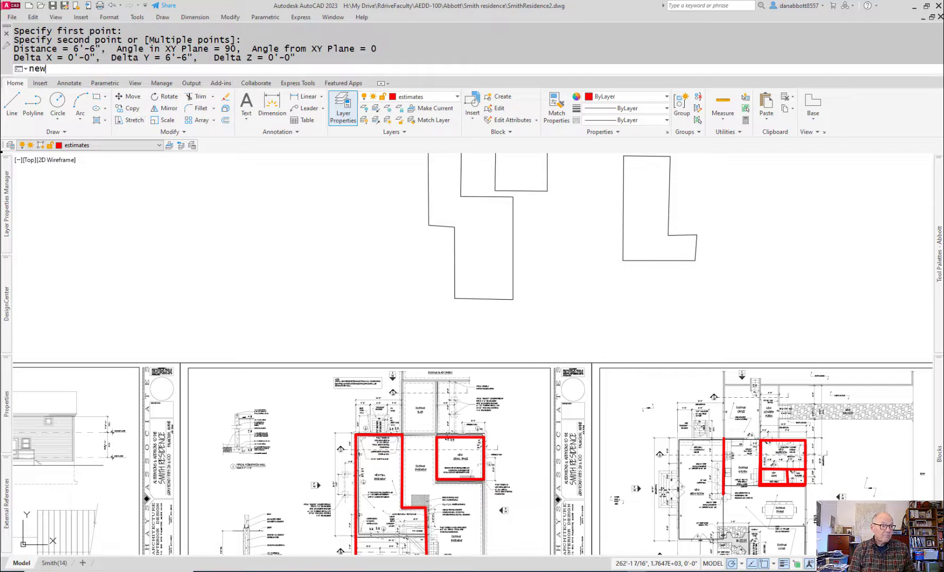
pyautogui.press('Return')
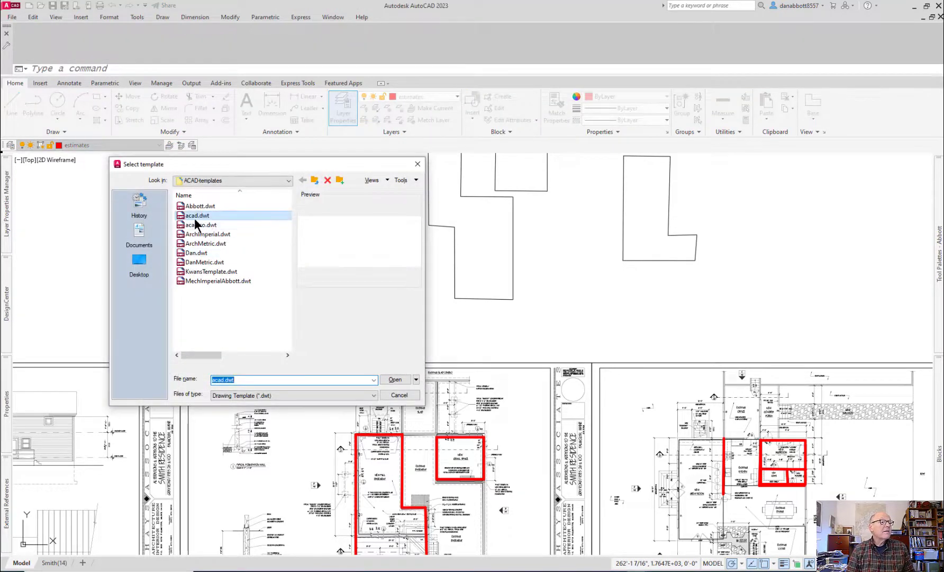
pyautogui.click(394, 379)
pyautogui.write('UN')
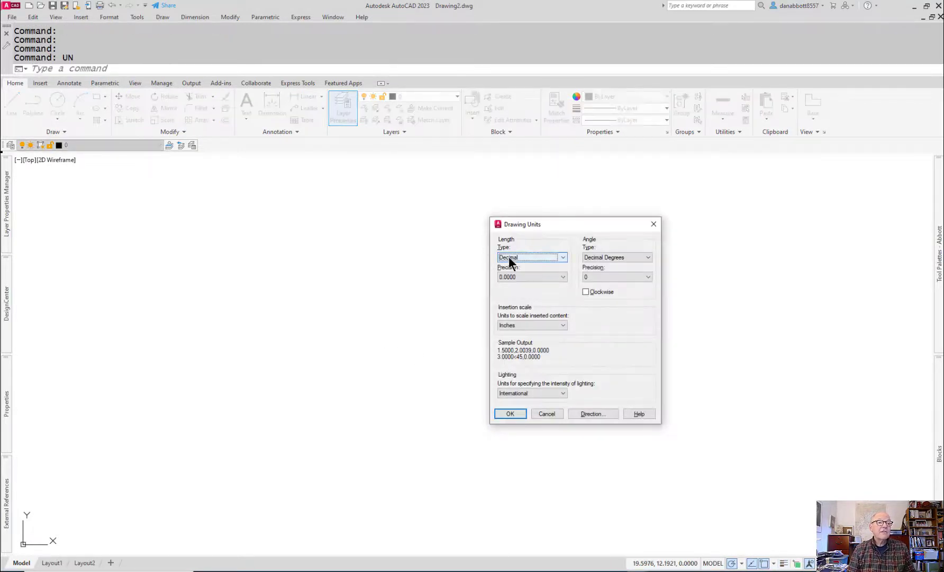
pyautogui.click(530, 257)
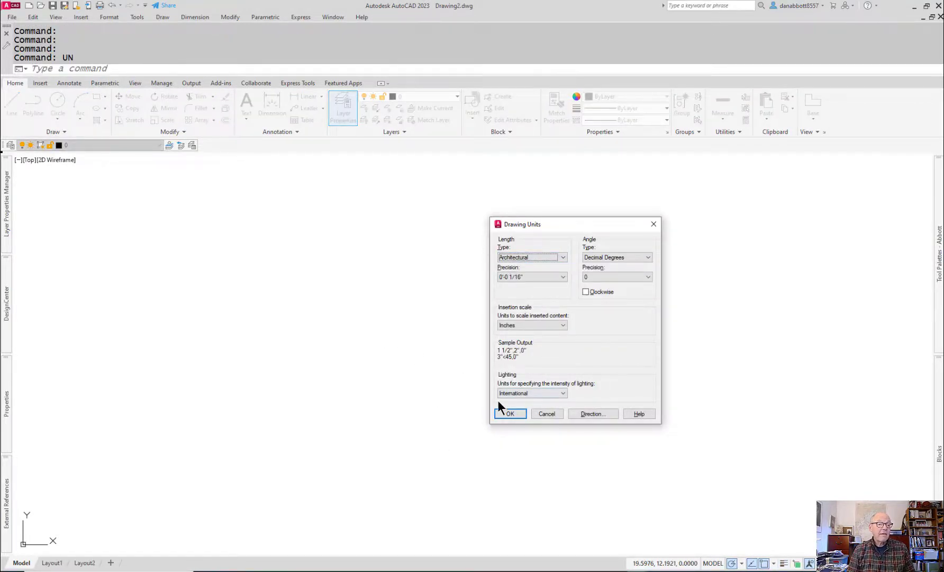
pyautogui.click(510, 414)
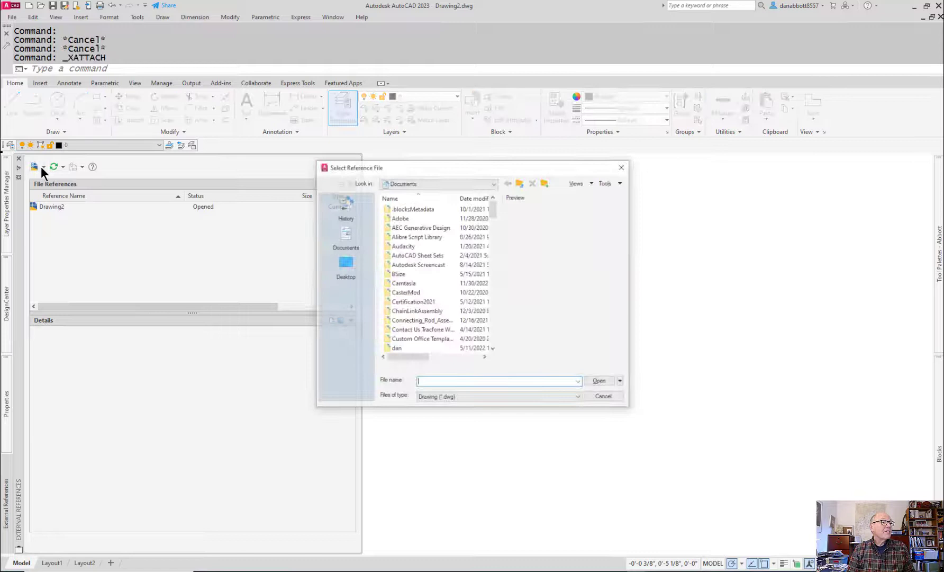
# Step: Choose PDF attach and open Smith Set 10.6.10.pdf from My Drive
pyautogui.click(602, 396)
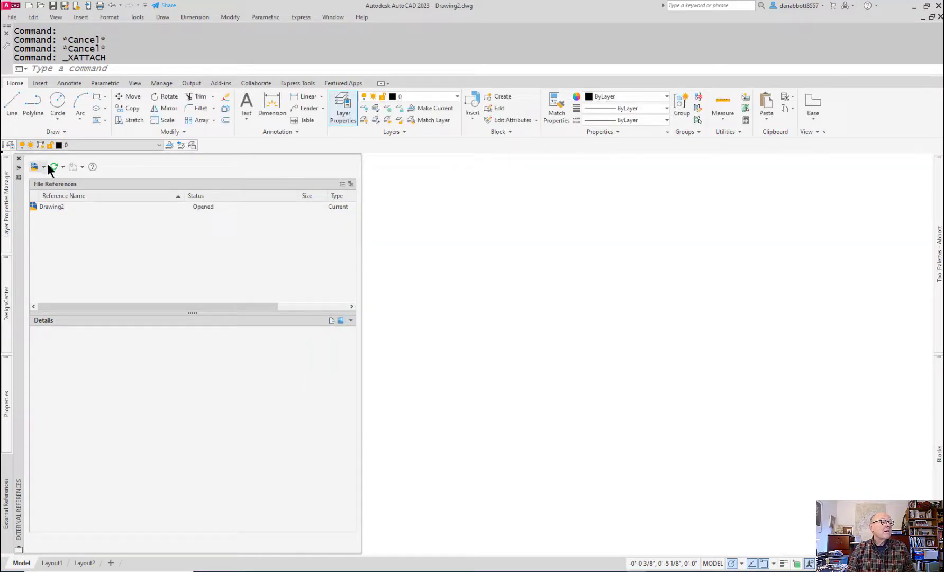
pyautogui.click(34, 167)
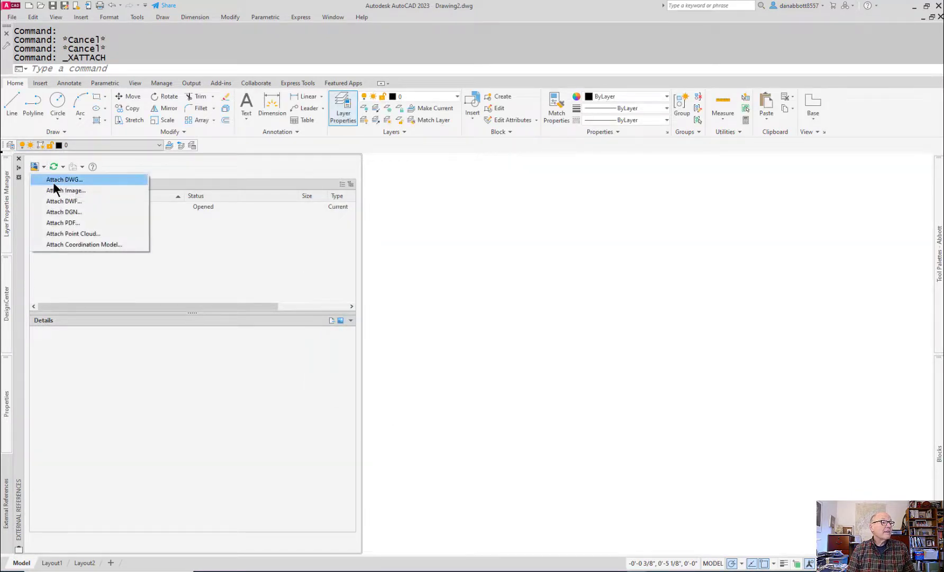
pyautogui.click(63, 223)
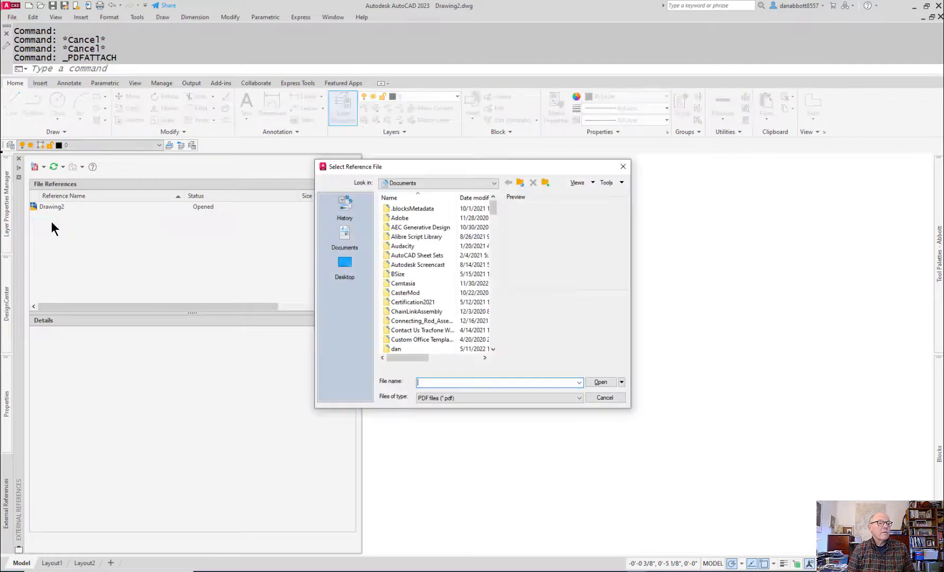
pyautogui.click(494, 183)
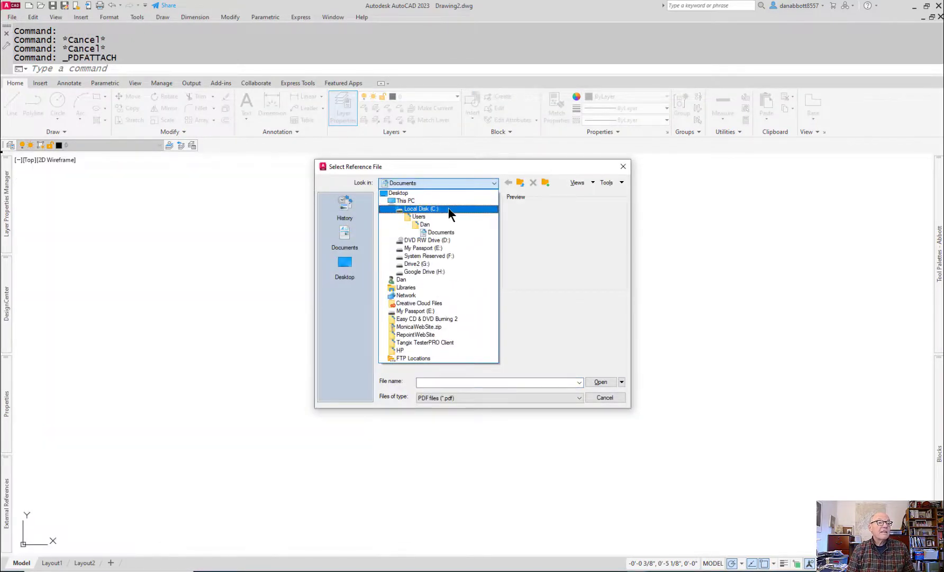
pyautogui.click(424, 271)
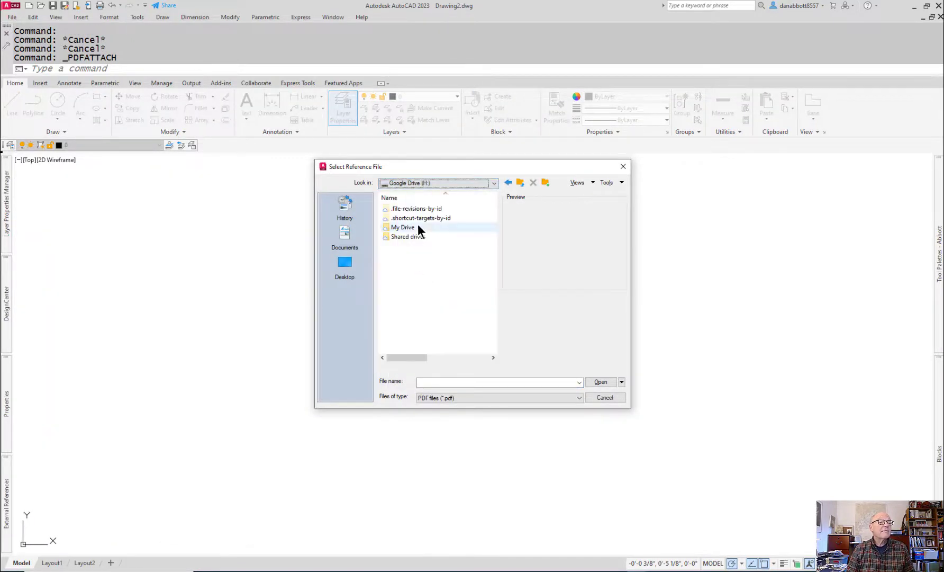
pyautogui.doubleClick(403, 227)
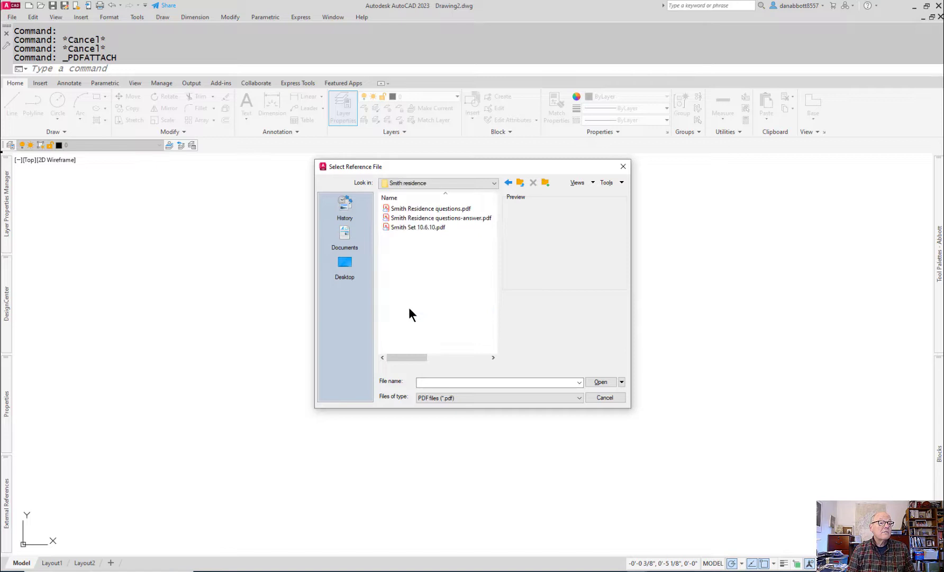
pyautogui.click(419, 227)
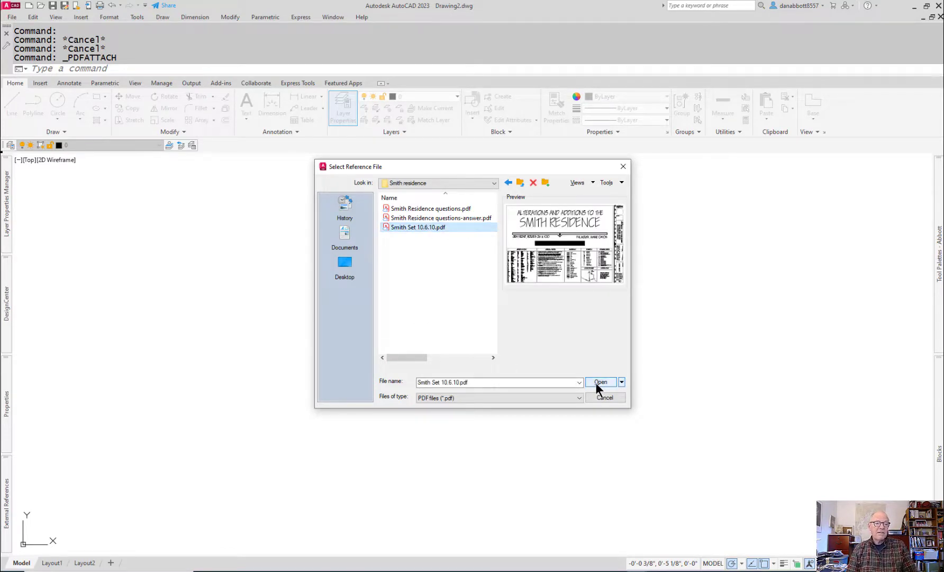
pyautogui.click(599, 383)
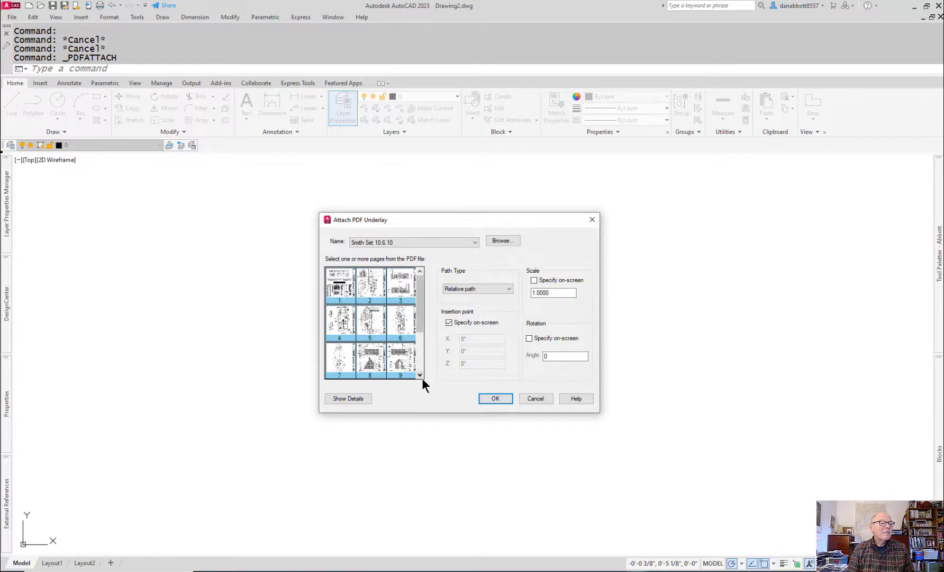
# Step: Attach page 5 as an underlay with on-screen insertion at 0,0
pyautogui.click(370, 322)
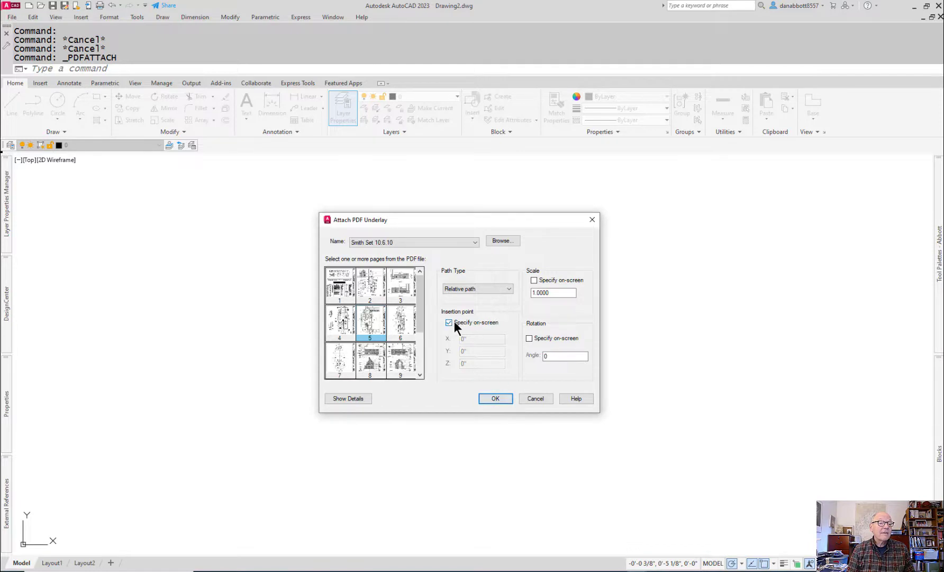
pyautogui.click(552, 293)
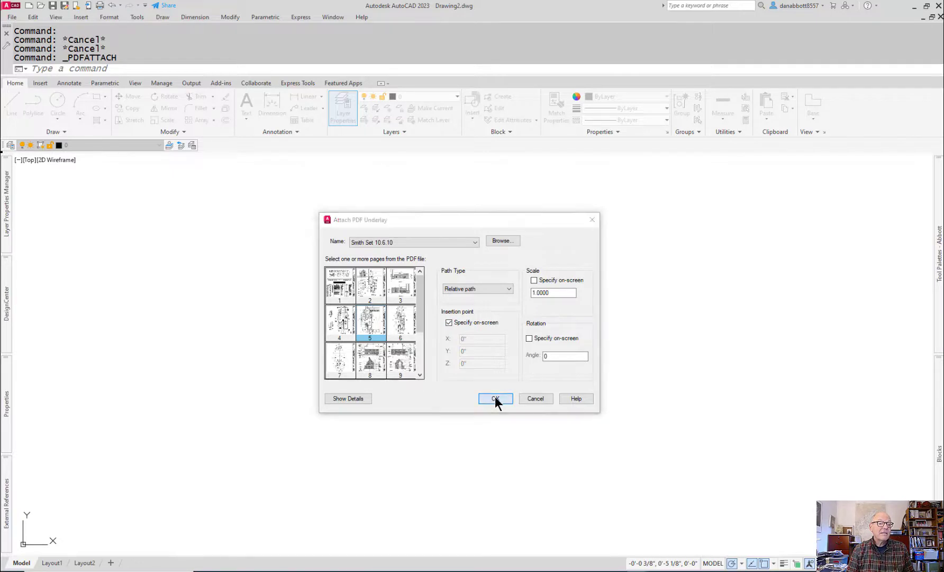
pyautogui.click(494, 398)
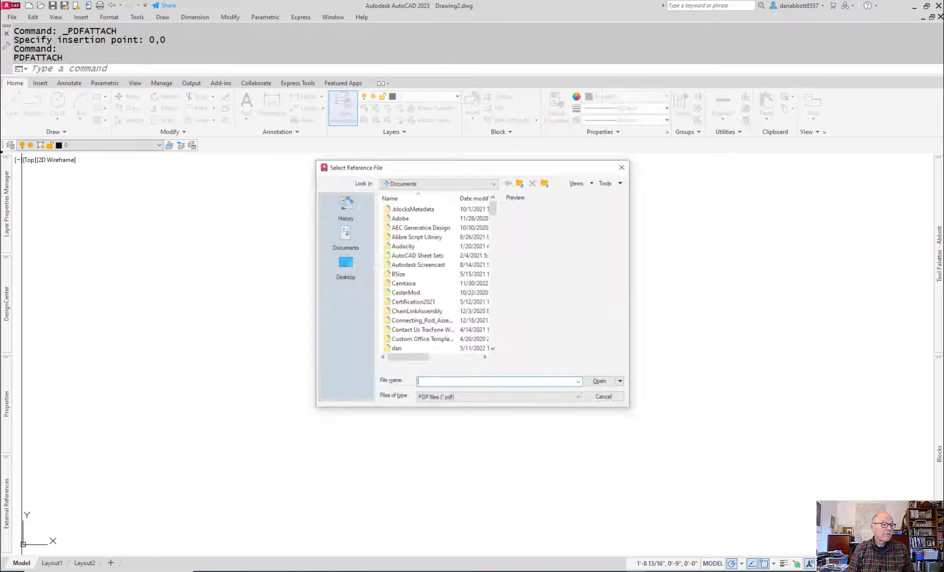
pyautogui.click(599, 380)
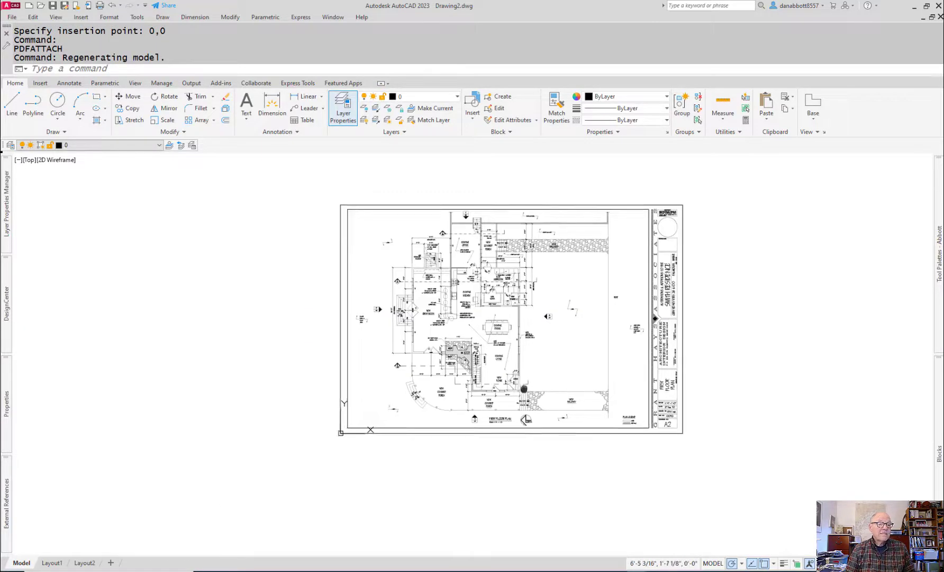
# Step: Measure 12'-0" from the sheet's lower-left corner, then begin scaling the underlay
pyautogui.write('DIST Specify first point:')
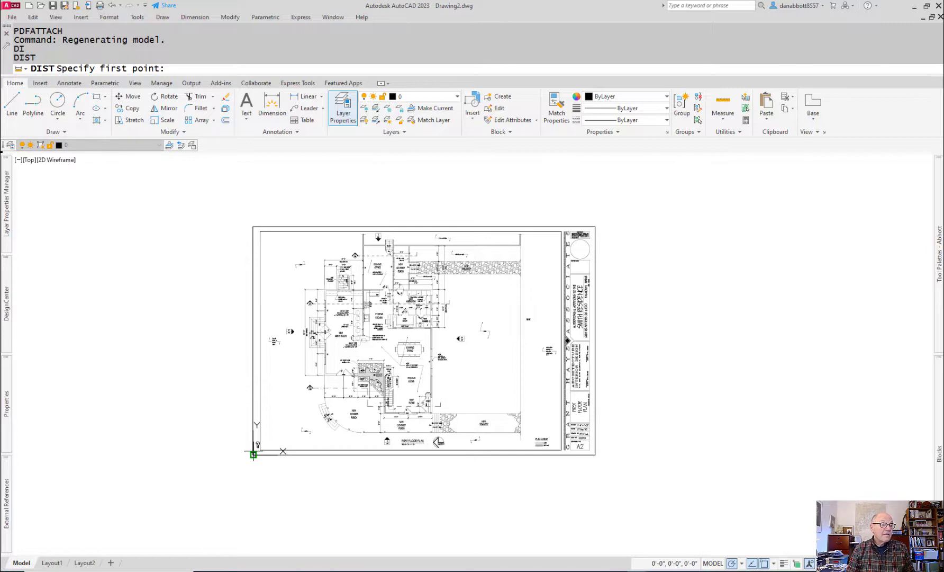
pyautogui.click(253, 453)
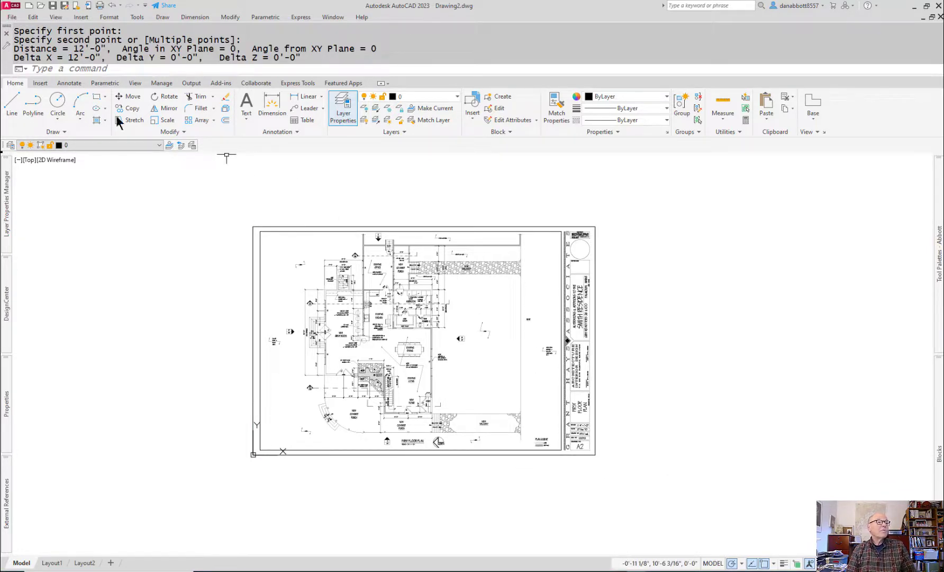
pyautogui.moveTo(215, 321)
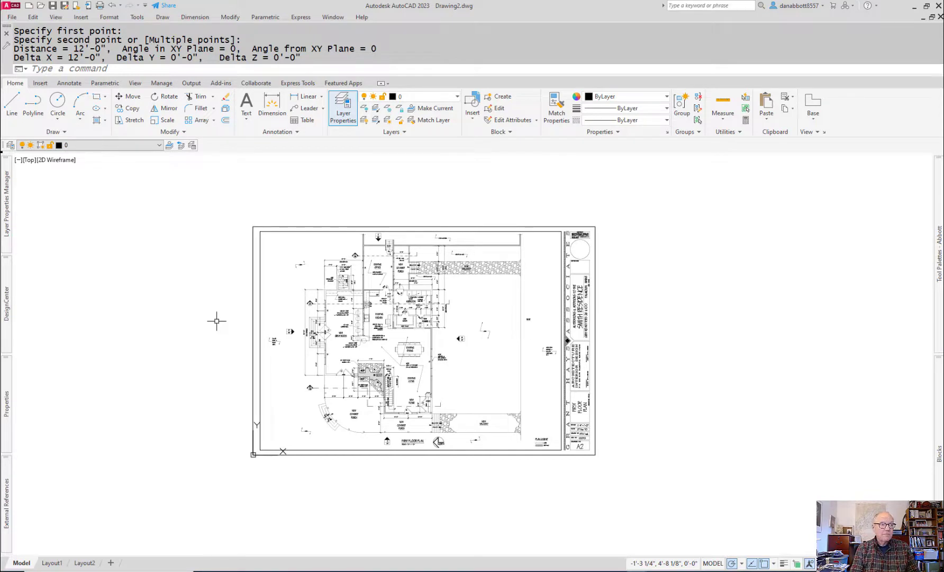
pyautogui.moveTo(152, 374)
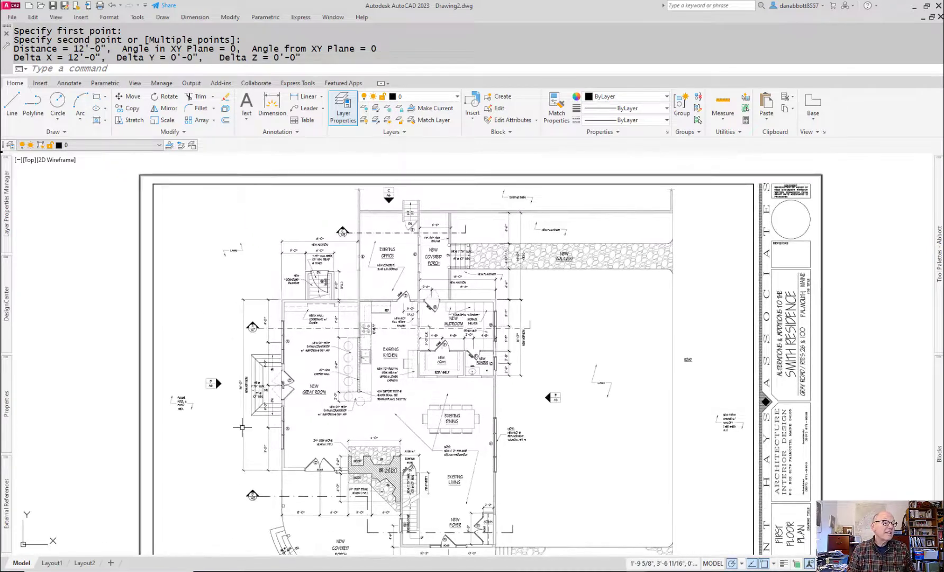
pyautogui.scroll(3)
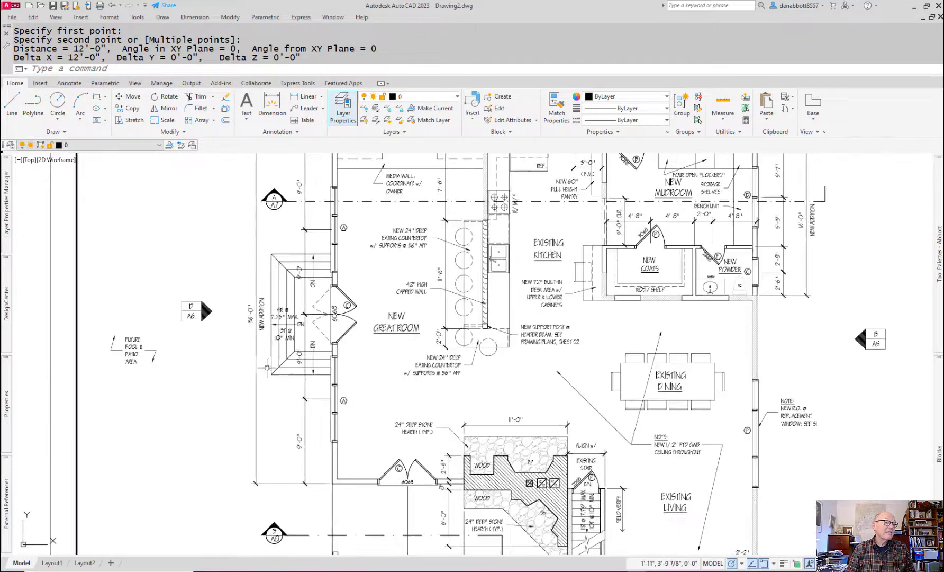
pyautogui.write('SCALE Select objects:')
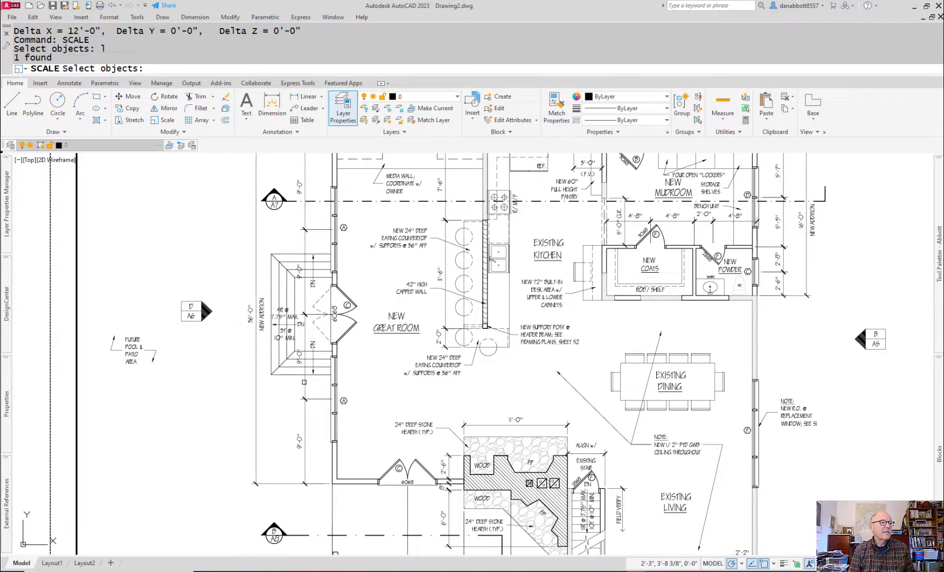
# Step: Scale the underlay about 0,0 by Reference to a new length of 36'
pyautogui.click(304, 398)
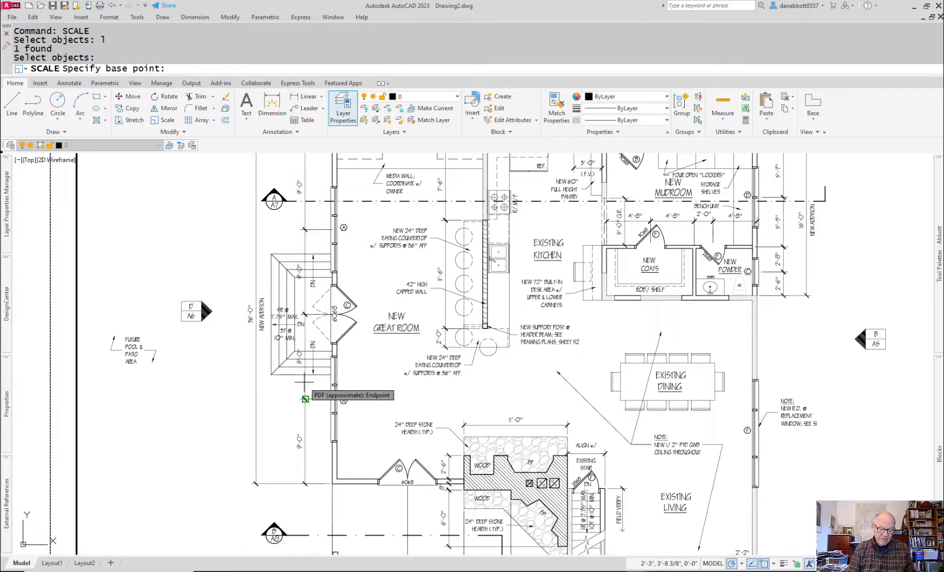
pyautogui.click(311, 374)
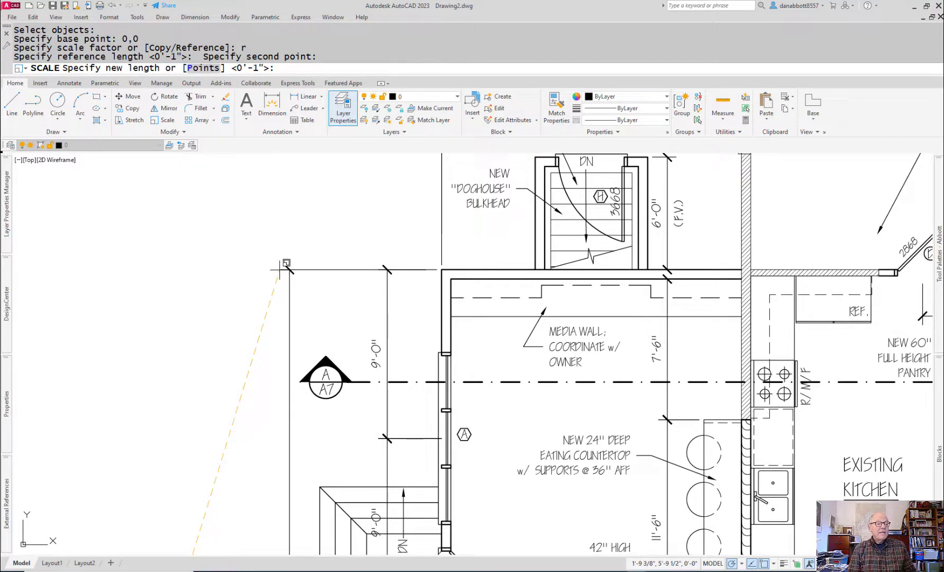
pyautogui.write("36'")
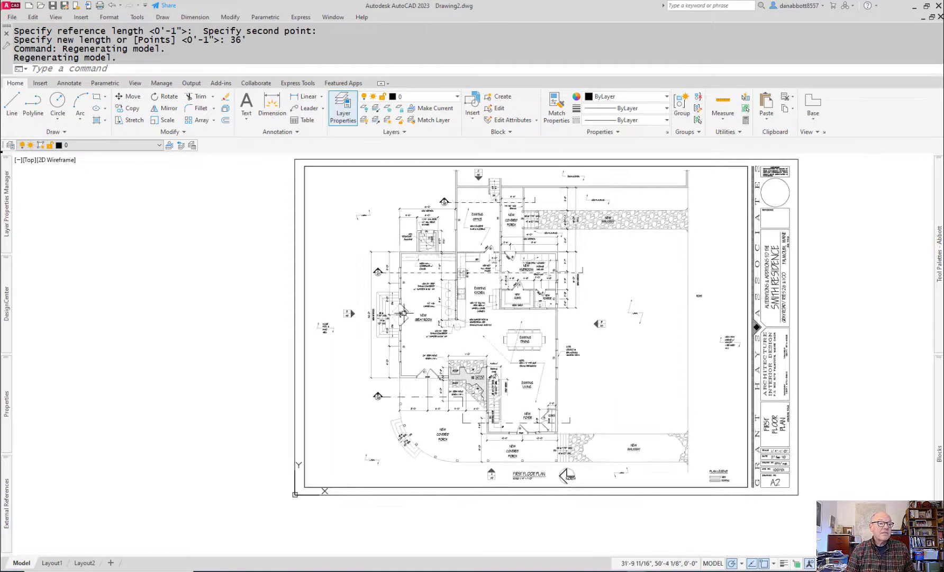
# Step: Measure the 9'-0" wall and 16'-0" addition dimensions, then open Drawing Units
pyautogui.scroll(3)
pyautogui.write('DI')
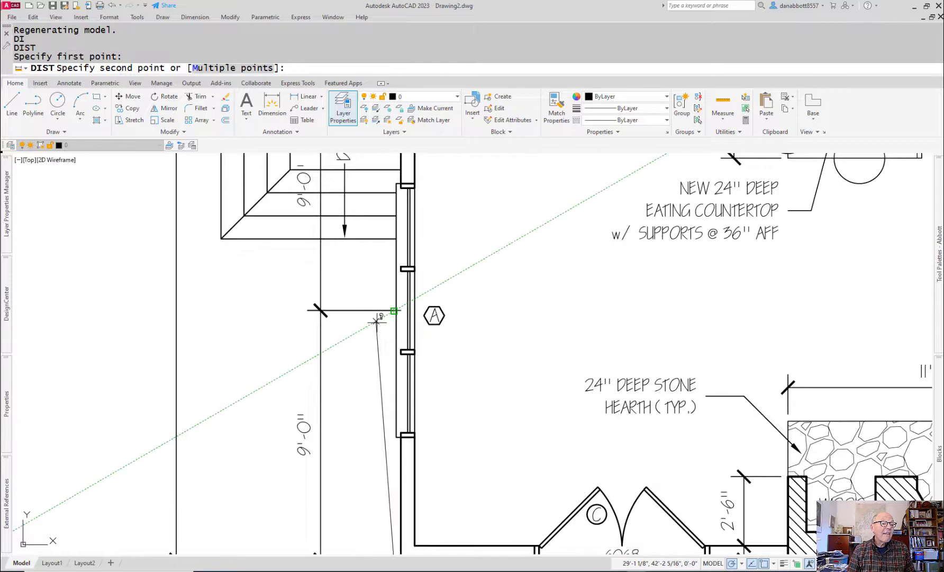
pyautogui.click(393, 311)
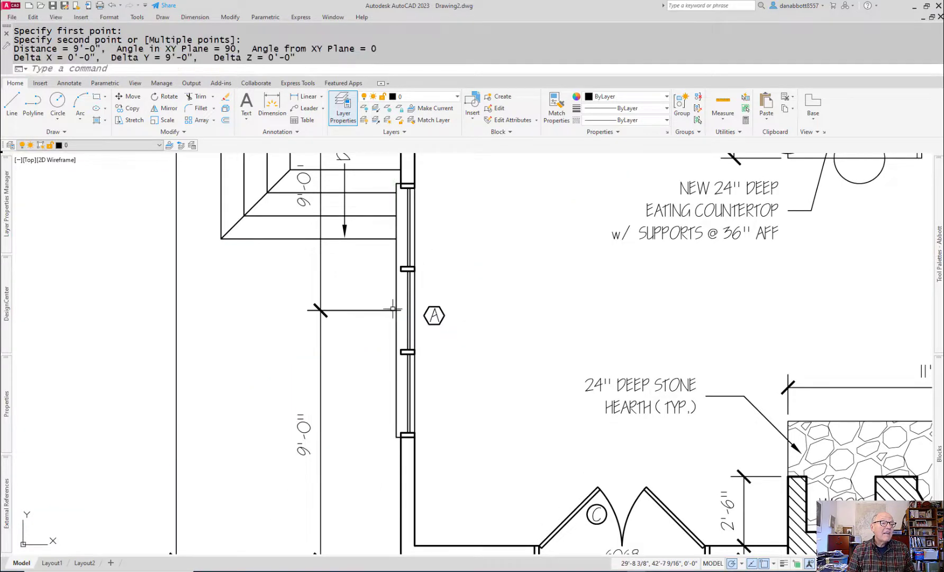
pyautogui.scroll(-3)
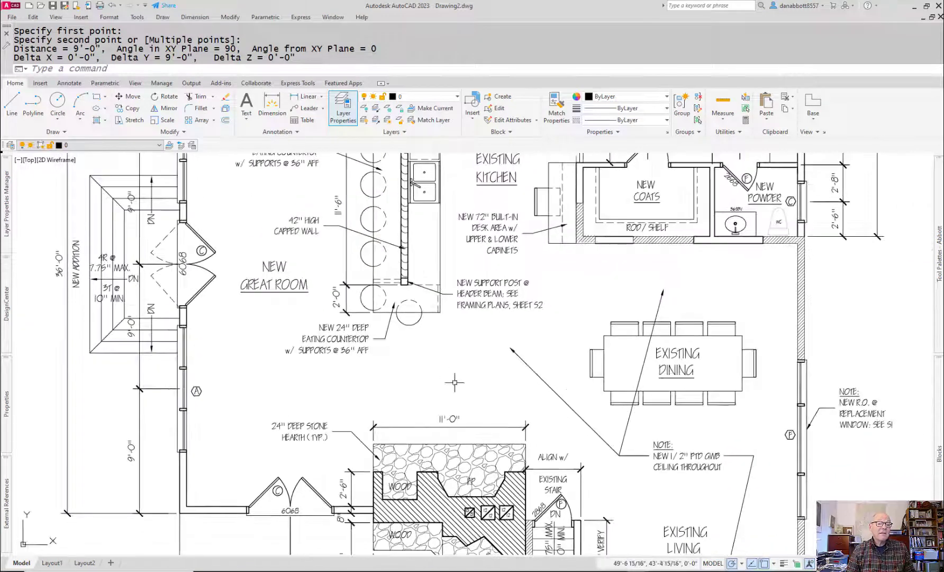
pyautogui.moveTo(630, 451)
pyautogui.write('DI')
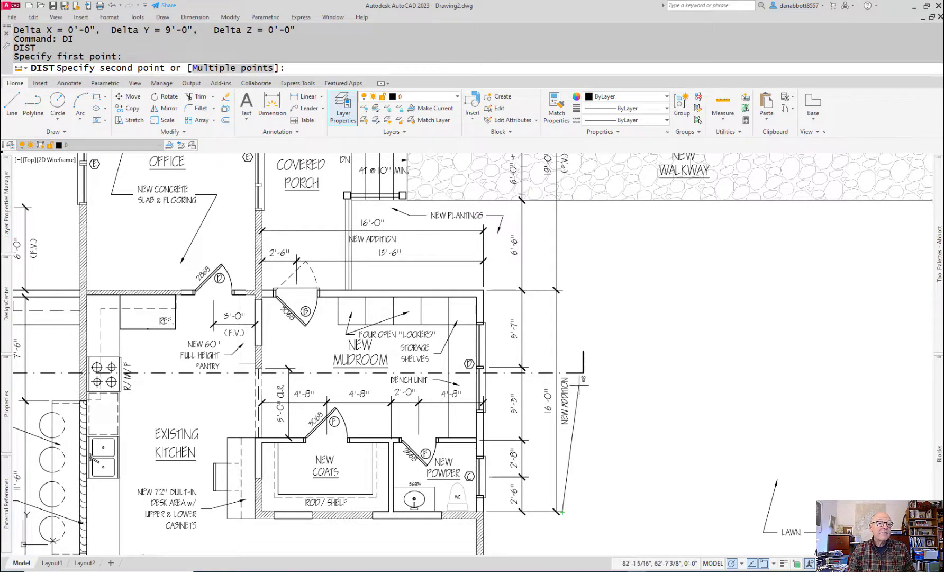
pyautogui.moveTo(561, 292)
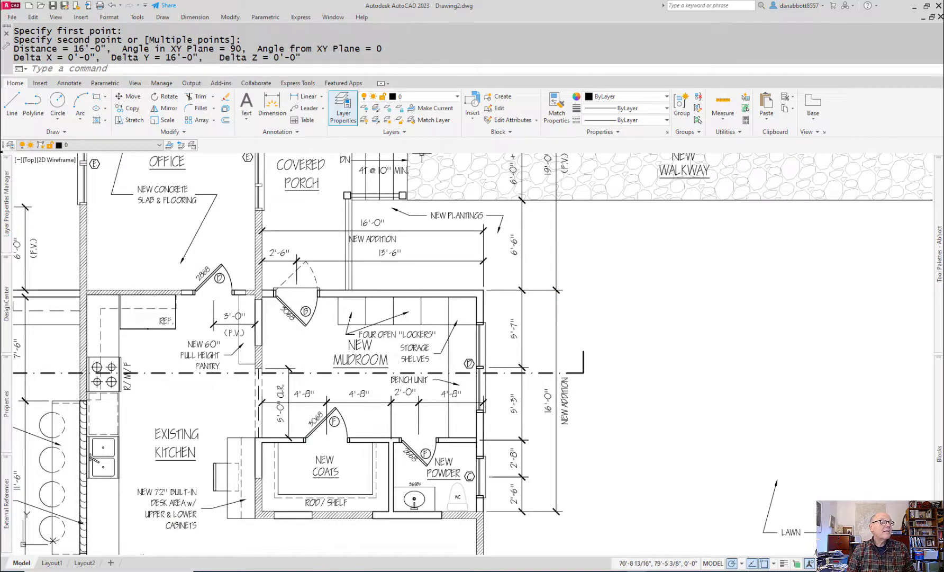
pyautogui.write('un')
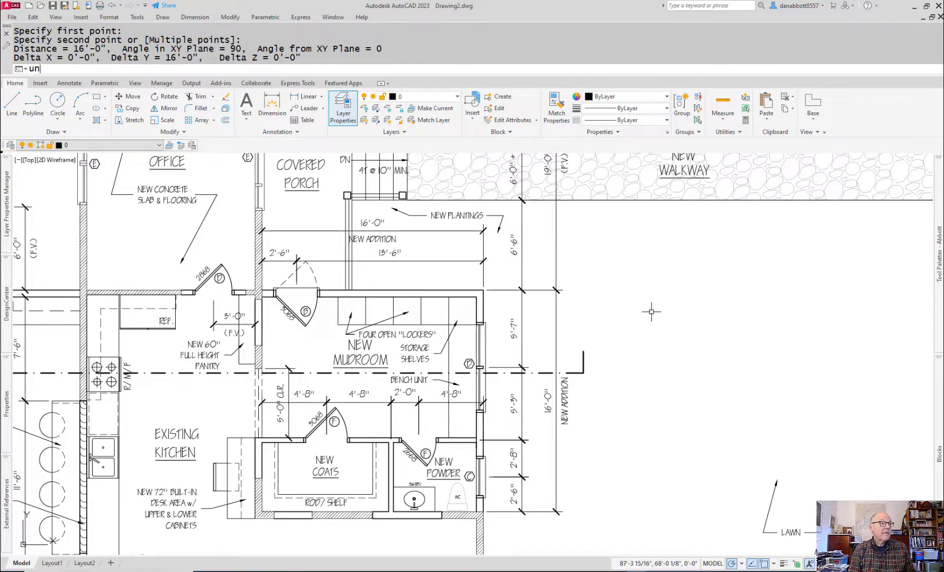
pyautogui.press('Return')
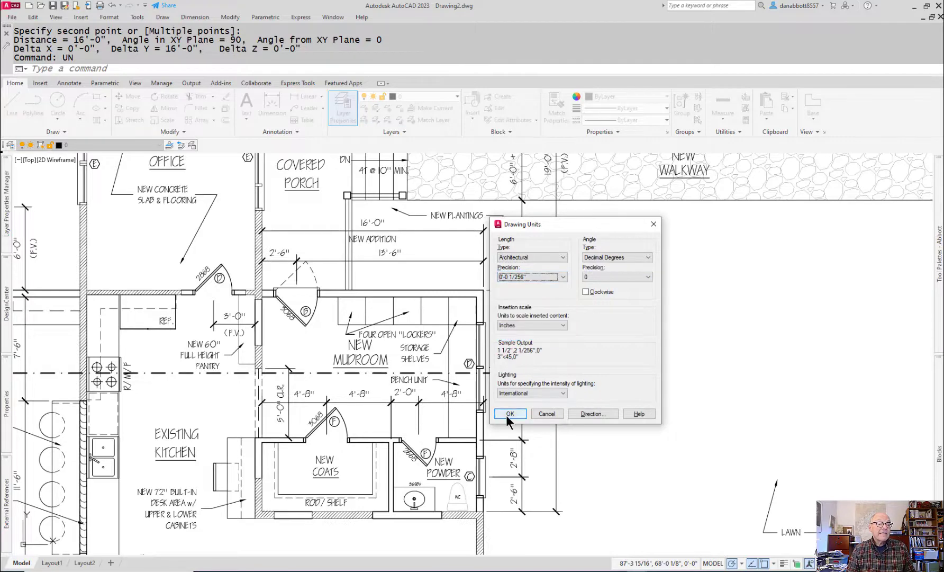
# Step: Accept finer precision and measure the addition dimension as 16'-0 1/32"
pyautogui.click(510, 414)
pyautogui.write('DI')
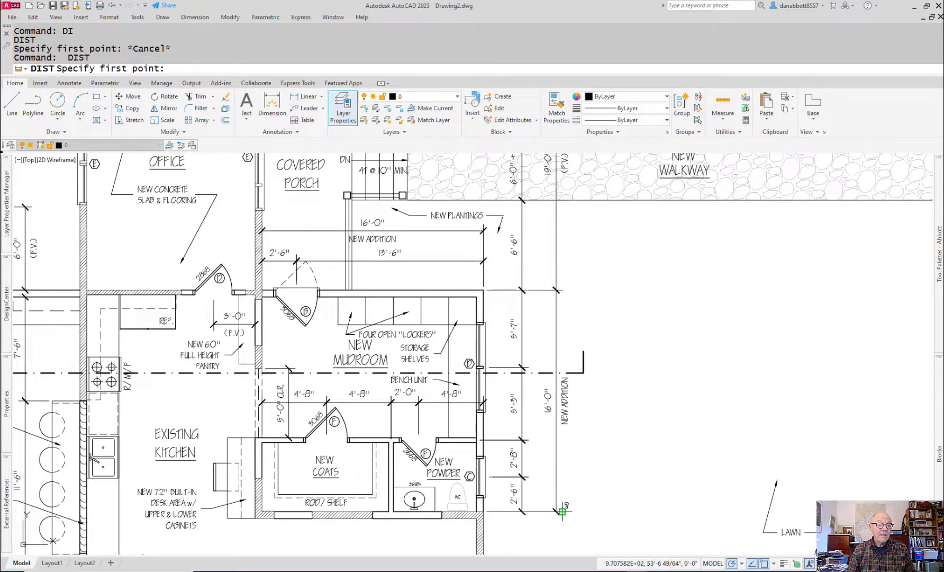
pyautogui.click(563, 291)
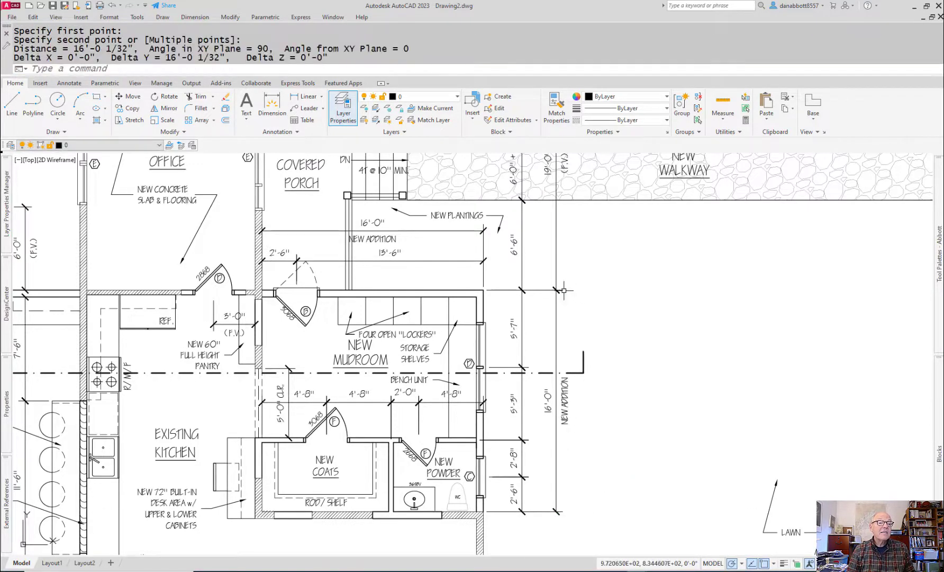
pyautogui.moveTo(563, 291)
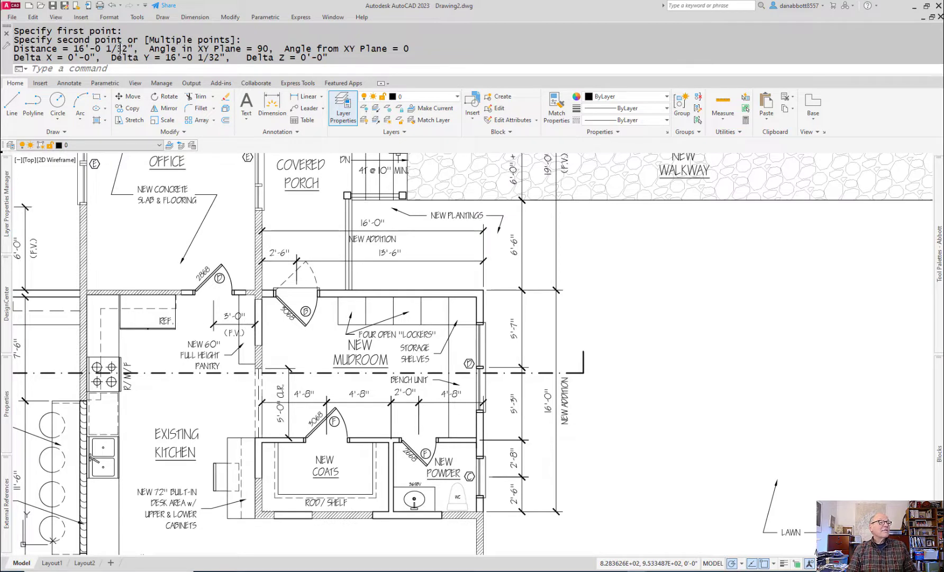
pyautogui.moveTo(640, 302)
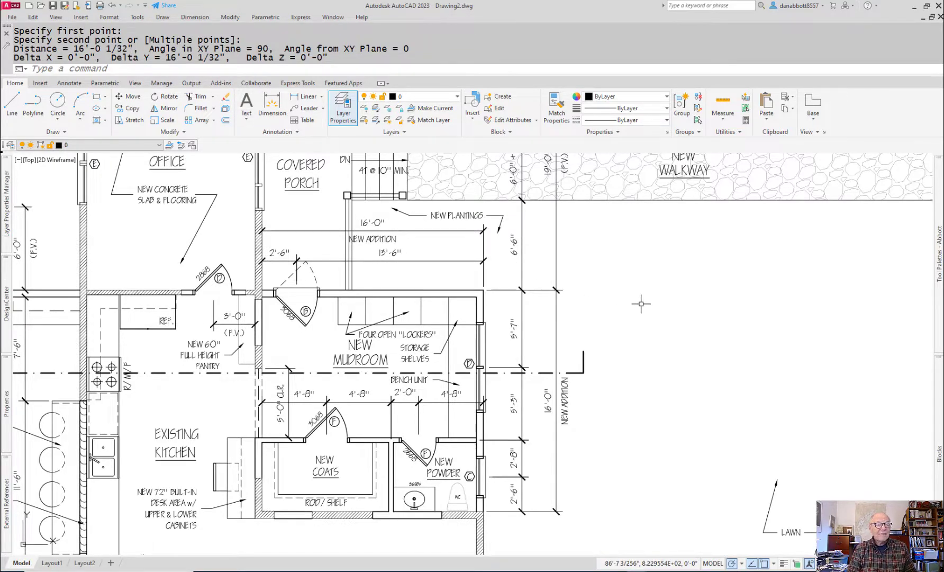
pyautogui.press('Escape')
pyautogui.write('REC')
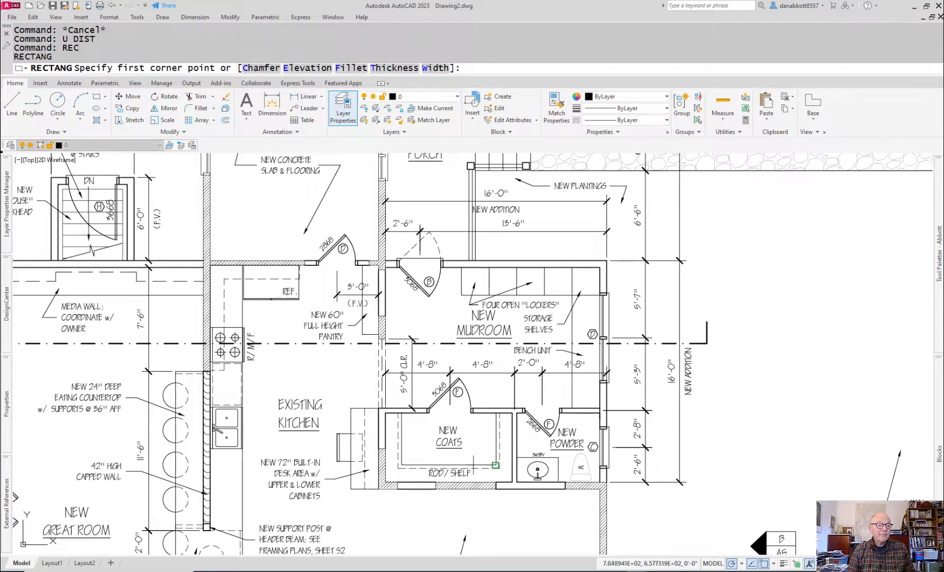
pyautogui.moveTo(433, 314)
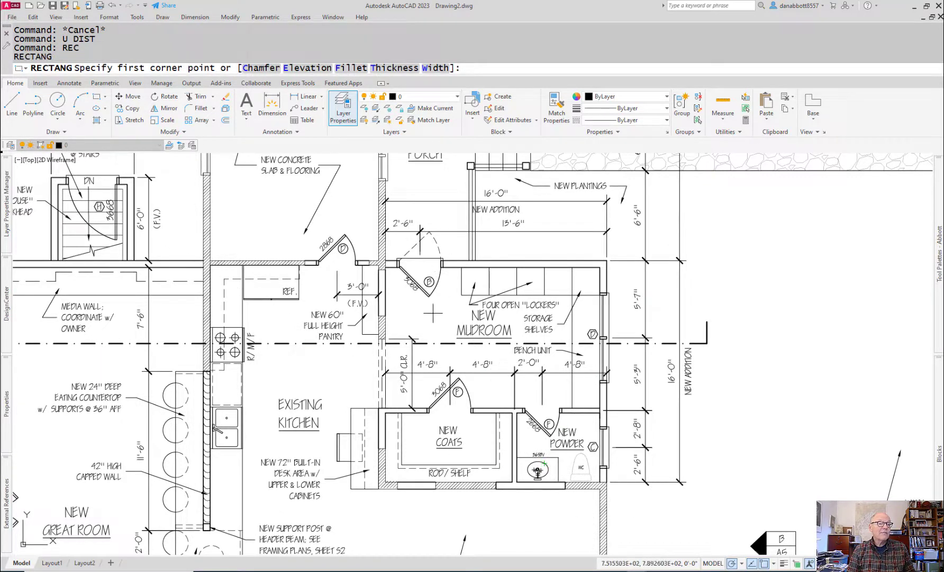
pyautogui.moveTo(390, 267)
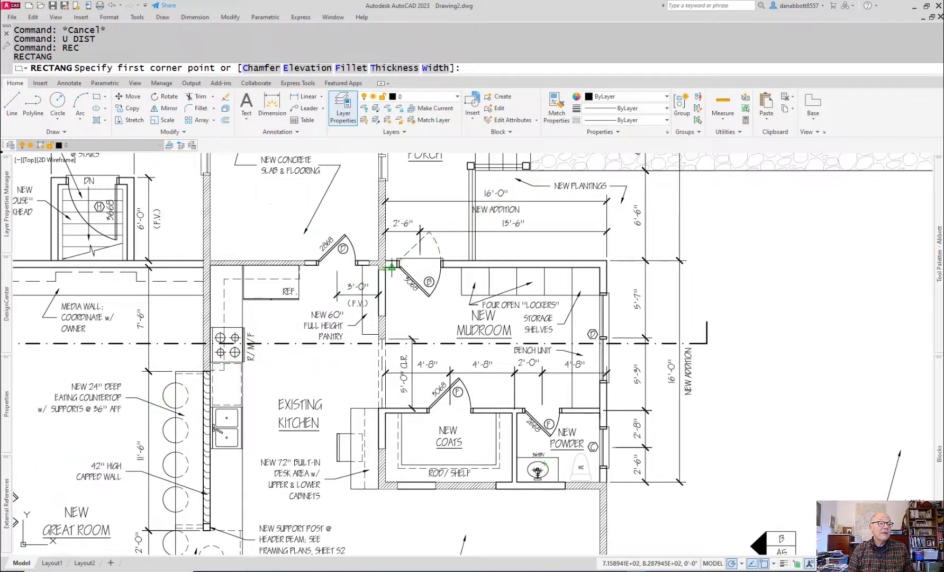
# Step: Draw a rectangle around the mudroom addition, starting at its upper-left corner
pyautogui.click(390, 267)
pyautogui.write('AA')
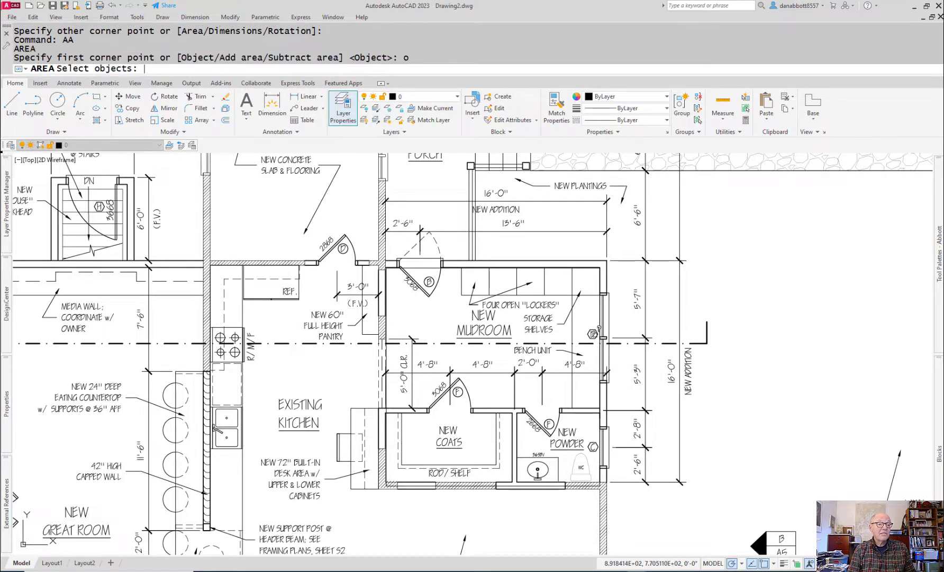
pyautogui.moveTo(389, 482)
pyautogui.write('PL')
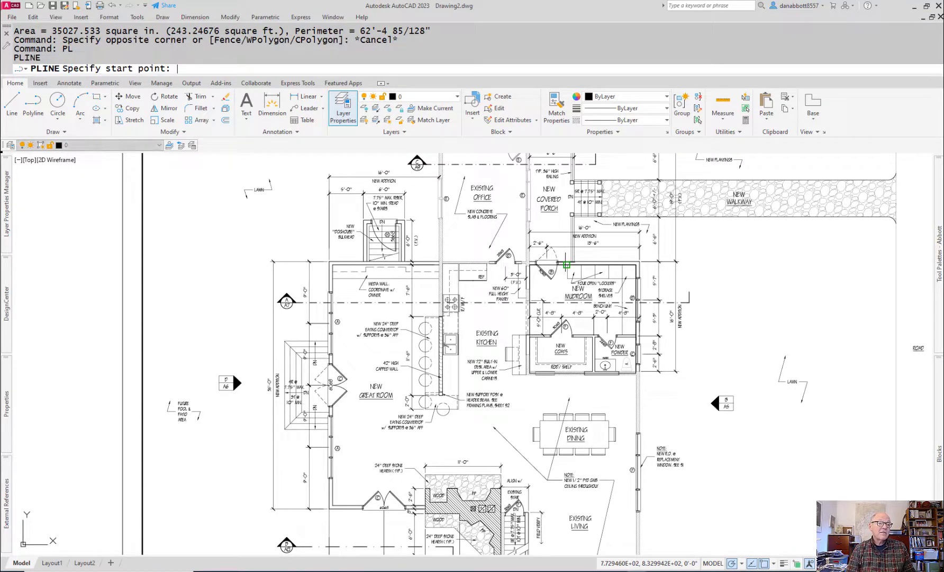
# Step: Trace the house's outer walls as a closed polyline and measure its area with AA
pyautogui.click(331, 266)
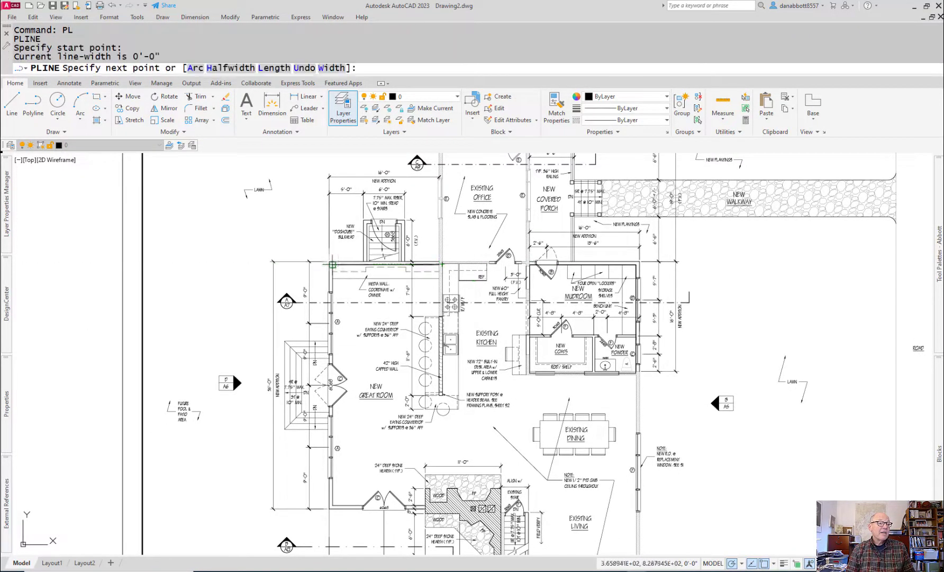
pyautogui.click(329, 264)
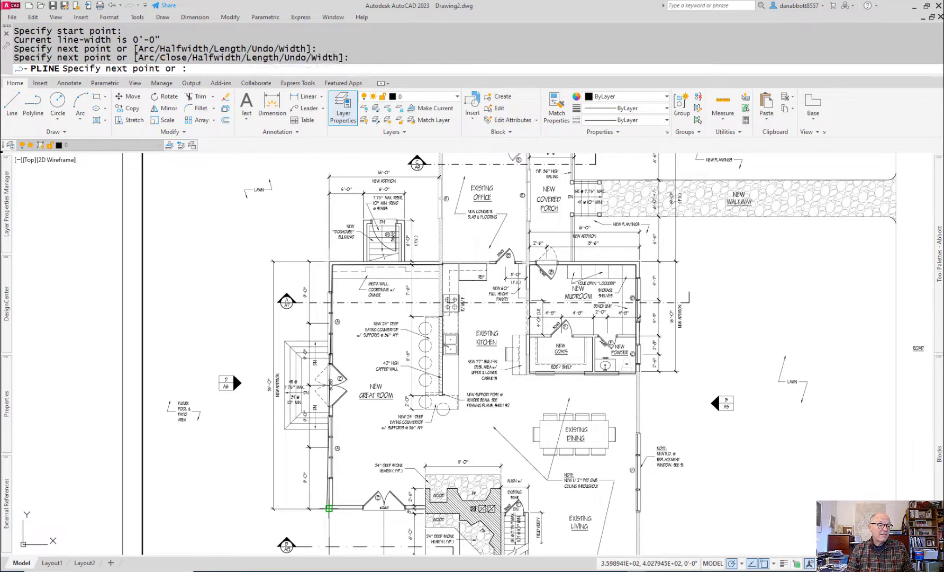
pyautogui.click(427, 521)
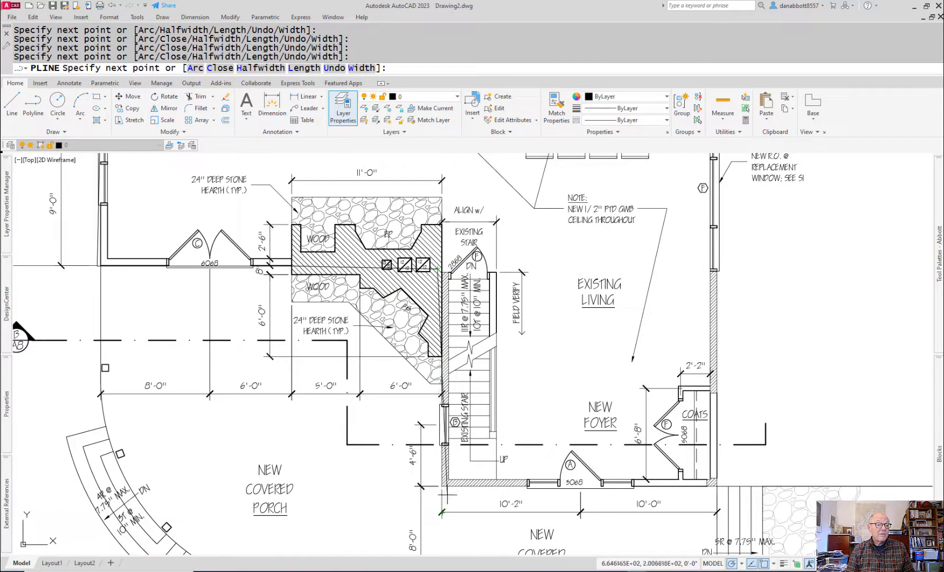
pyautogui.click(714, 486)
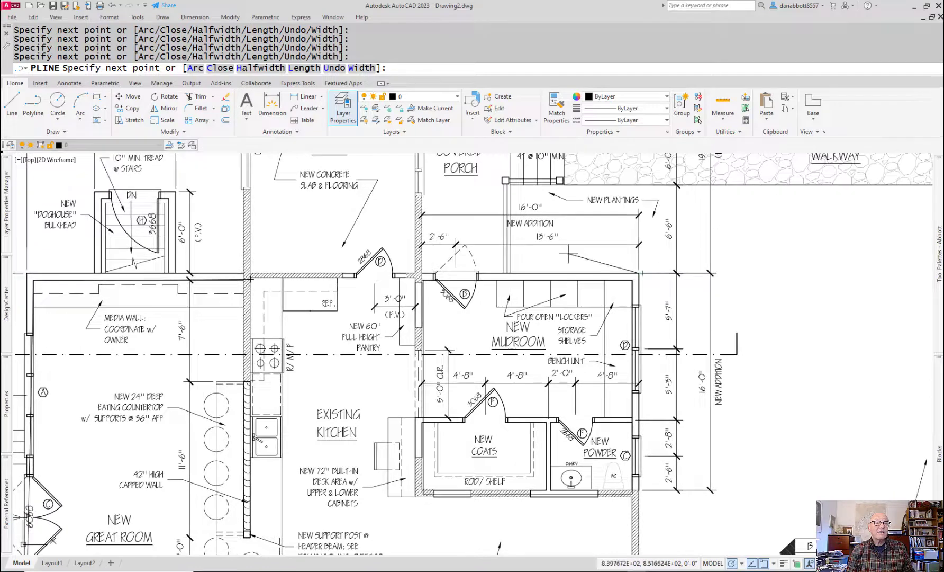
pyautogui.scroll(-3)
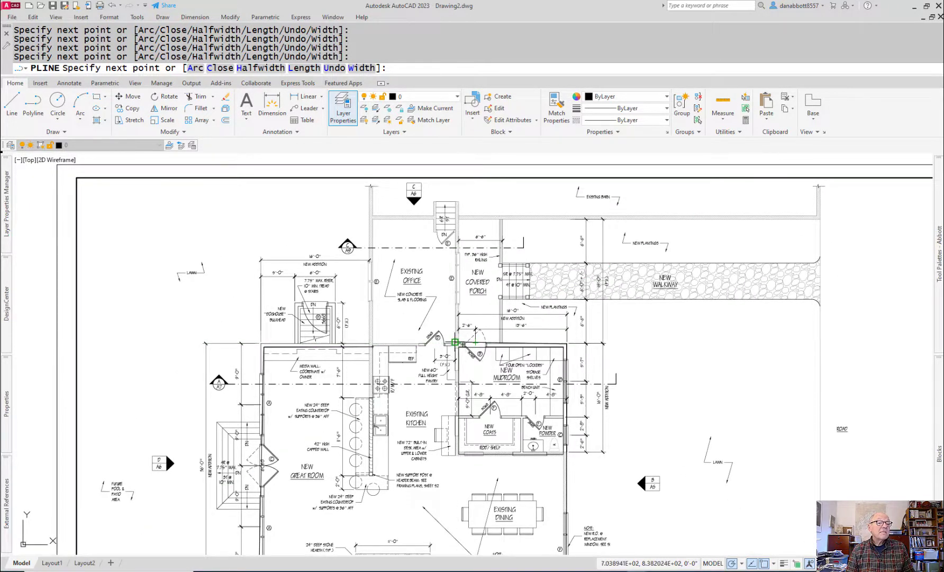
pyautogui.click(371, 216)
pyautogui.write('c')
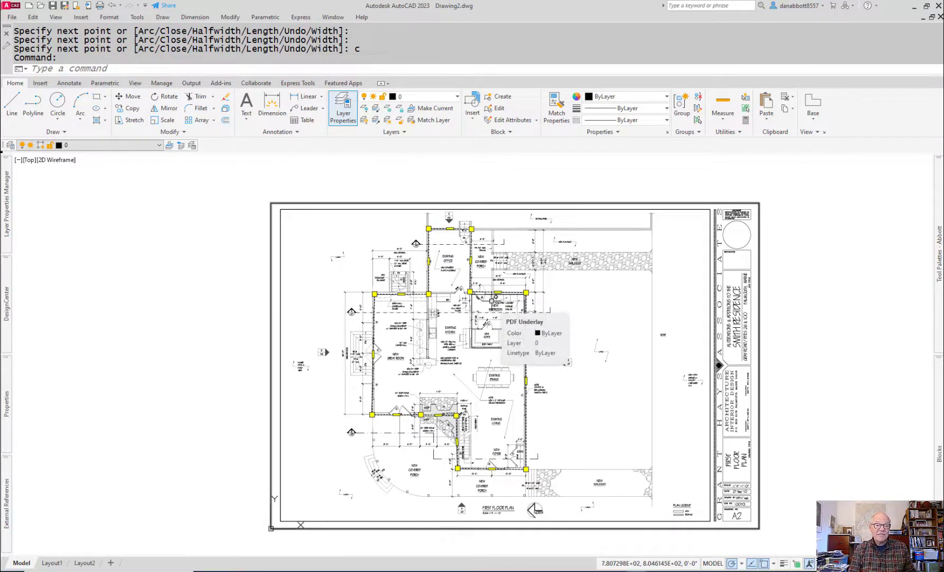
pyautogui.write('AA')
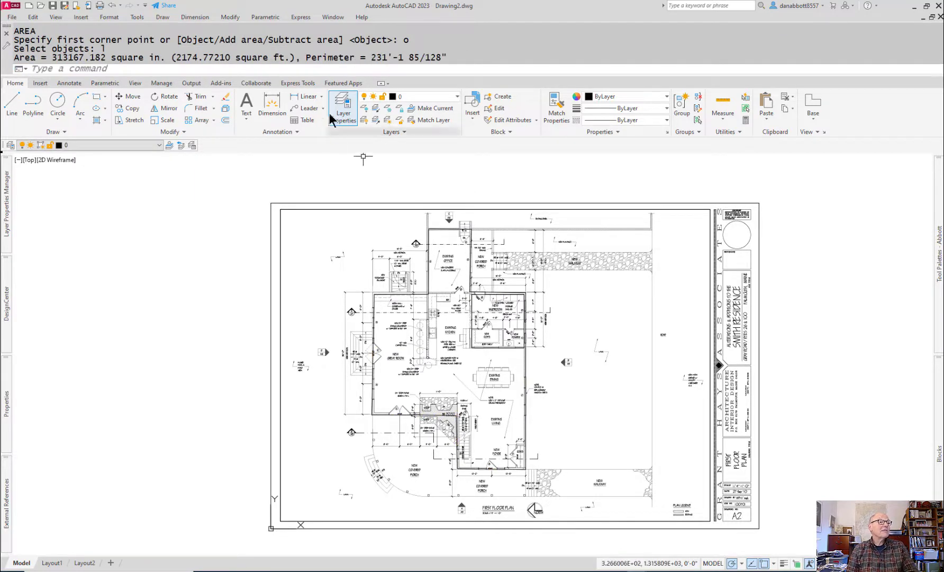
pyautogui.moveTo(231, 191)
pyautogui.write('PL')
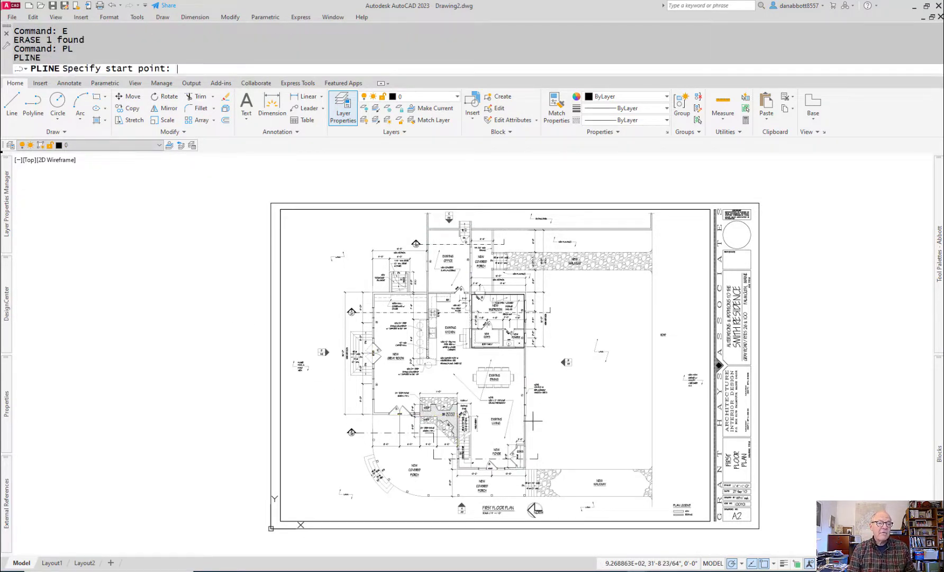
# Step: Trace an open polyline along the addition's west and south walls to the powder room corner
pyautogui.scroll(3)
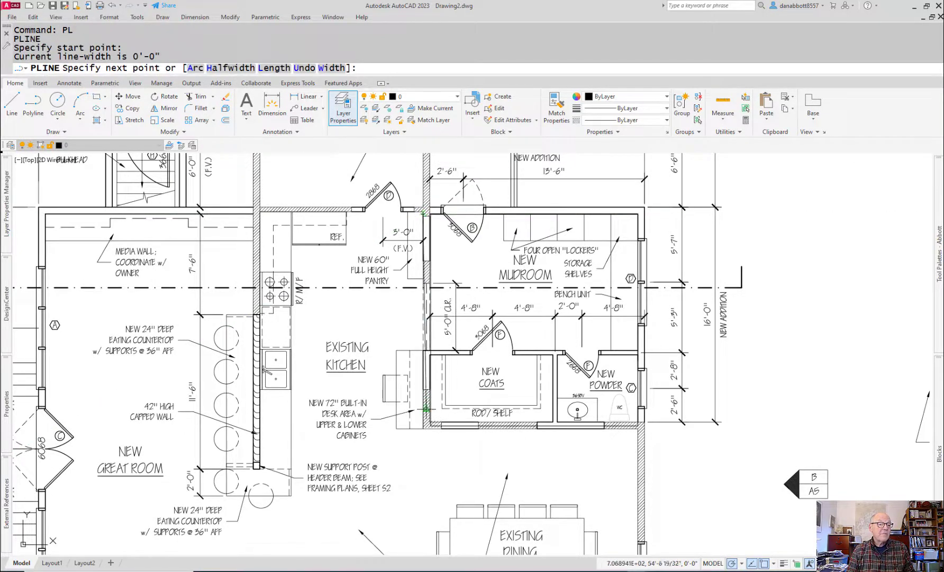
pyautogui.click(620, 429)
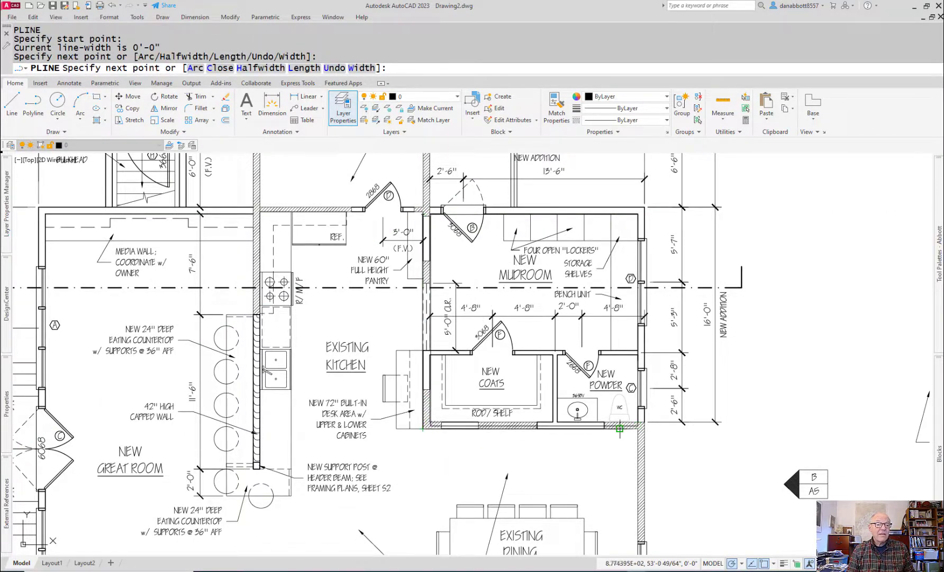
pyautogui.click(621, 430)
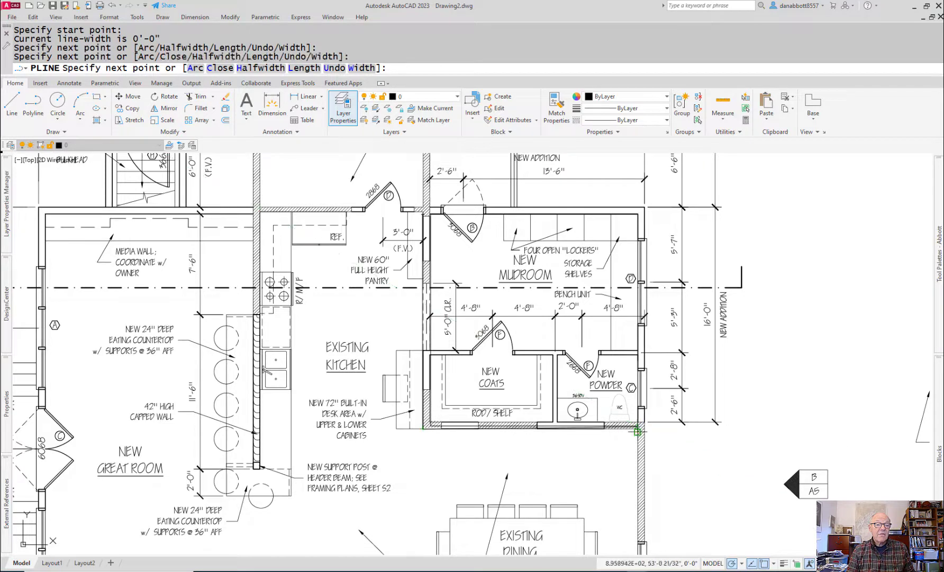
pyautogui.press('Escape')
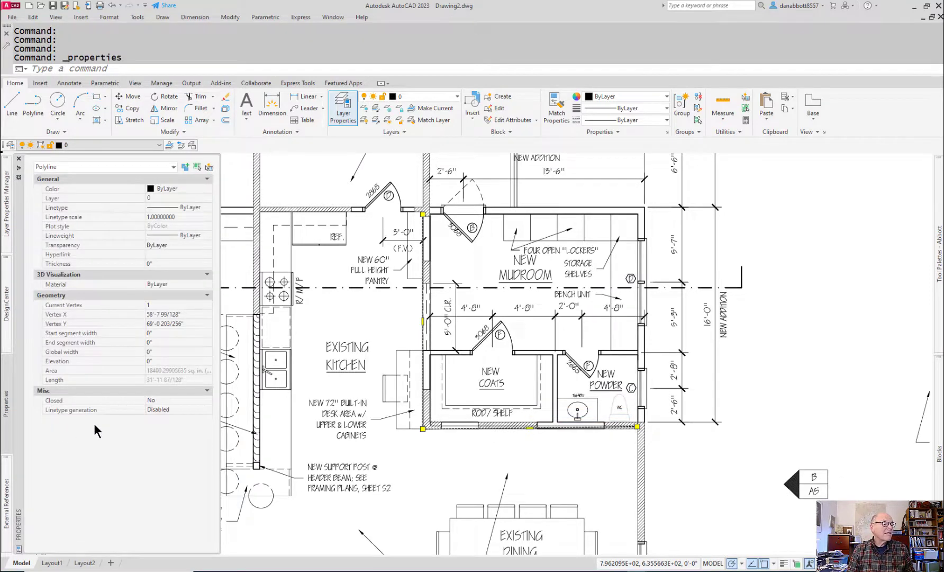
pyautogui.moveTo(188, 388)
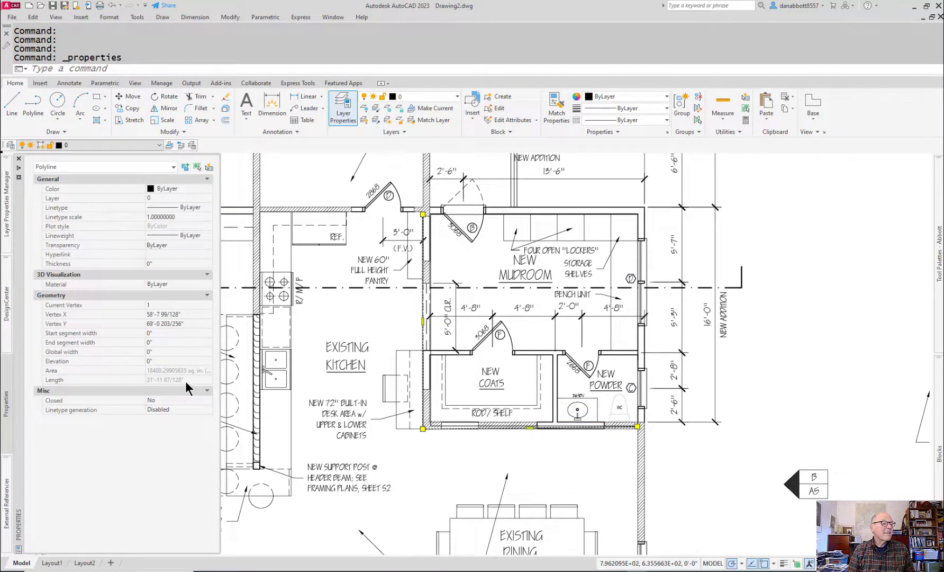
# Step: Clear the wall polyline selection after reading its length of about 31'-11 7/8"
pyautogui.press('Escape')
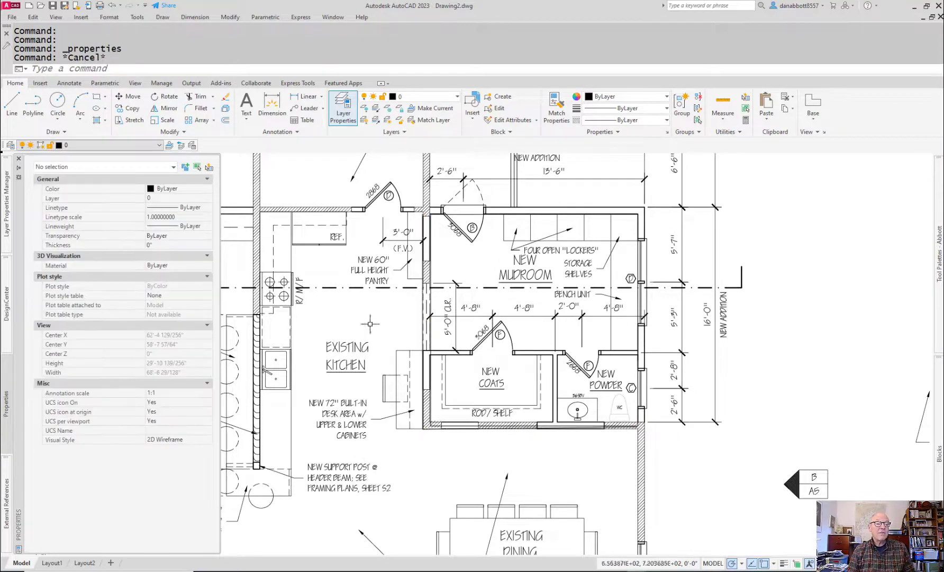